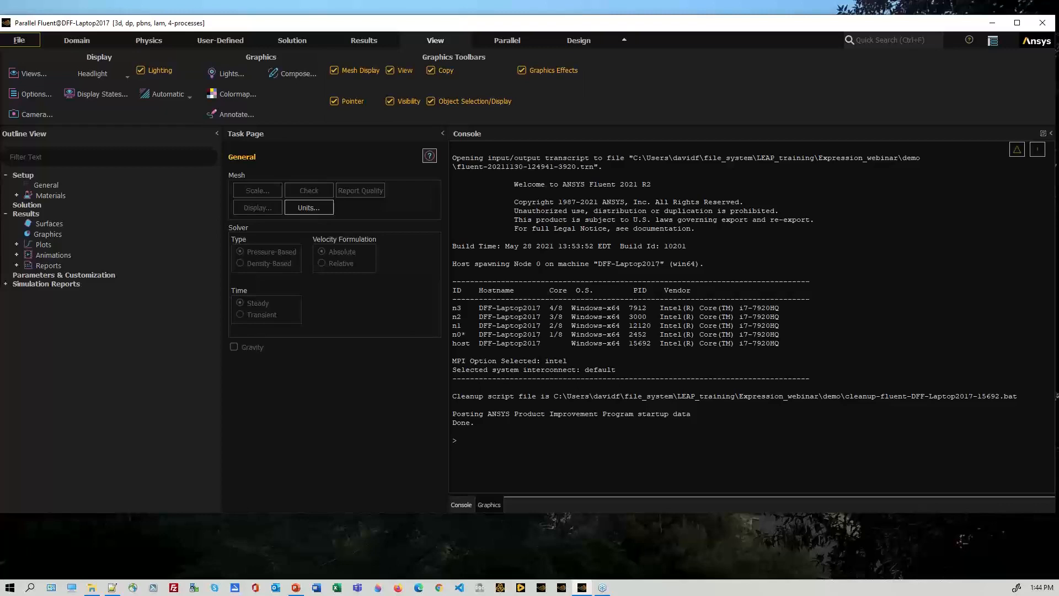
pyautogui.moveTo(189, 198)
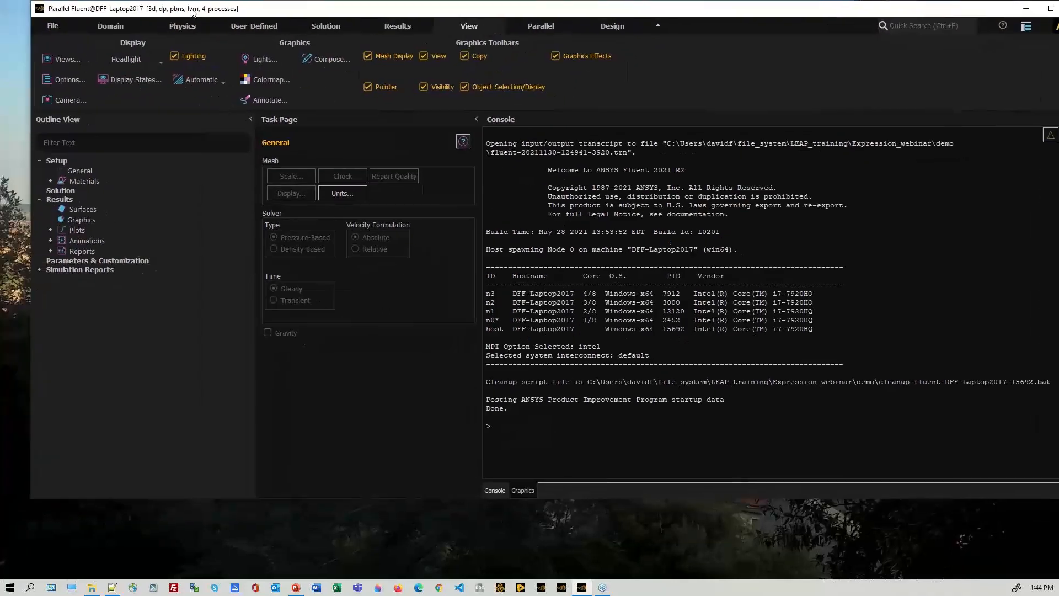
# - Import the CFX result file test_001.res into the Fluent session
pyautogui.click(52, 26)
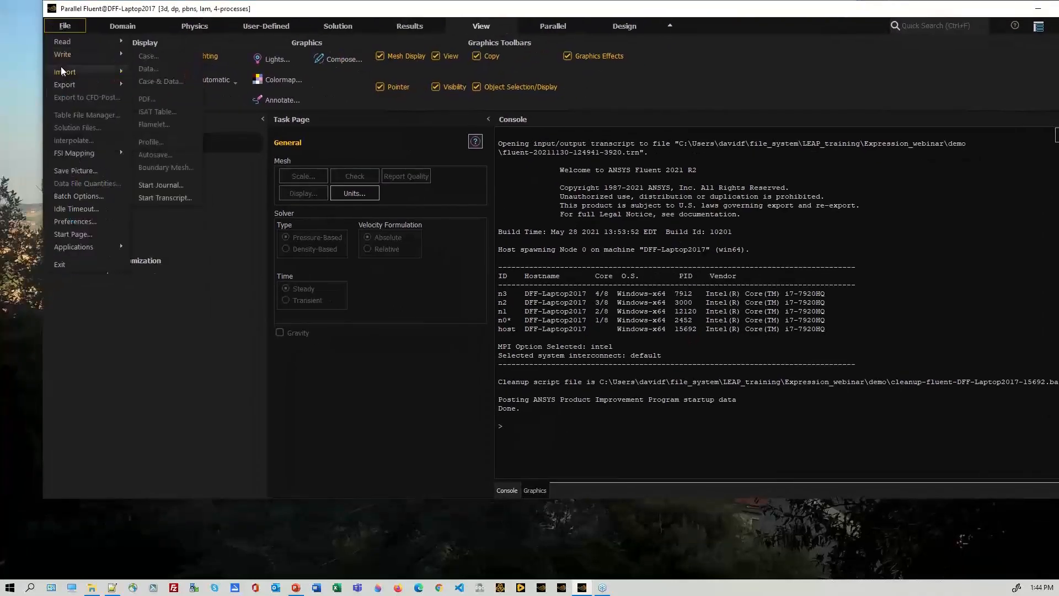
pyautogui.click(65, 72)
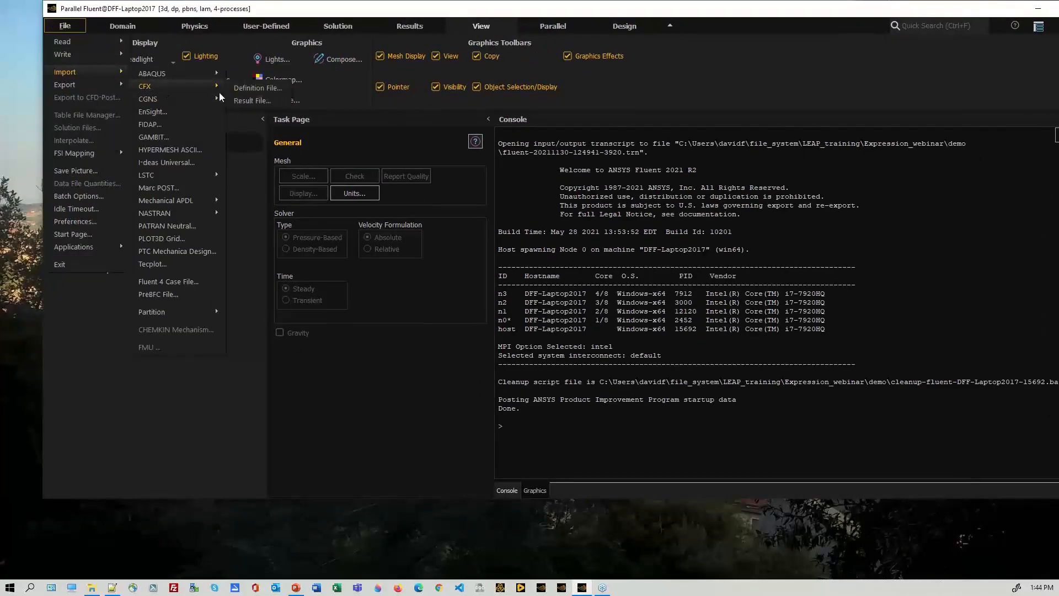
pyautogui.click(252, 101)
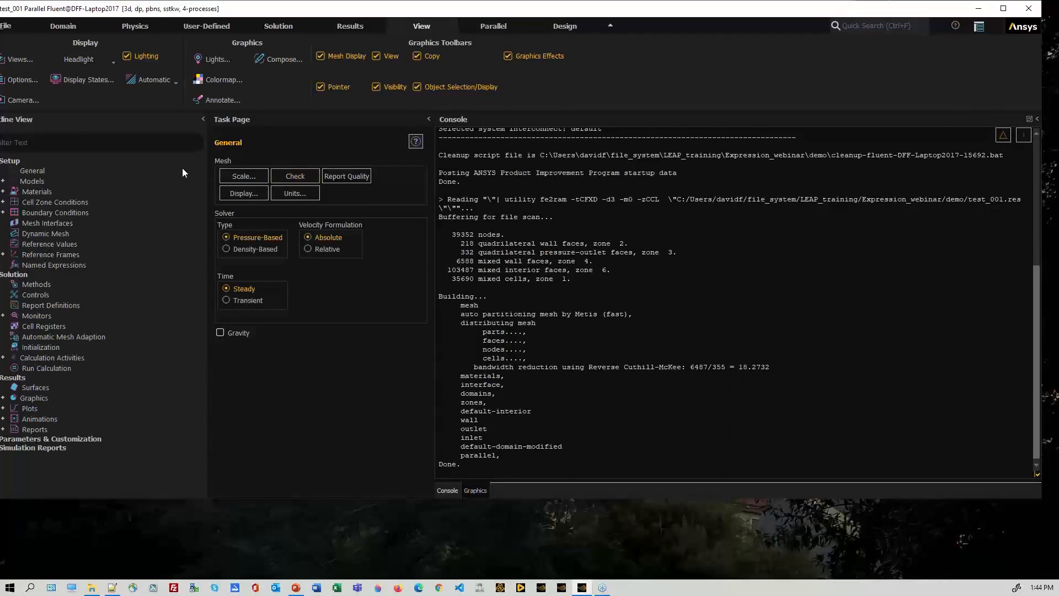
# - Display the column's inlet, outlet and wall mesh surfaces, then close Mesh Display
pyautogui.click(475, 491)
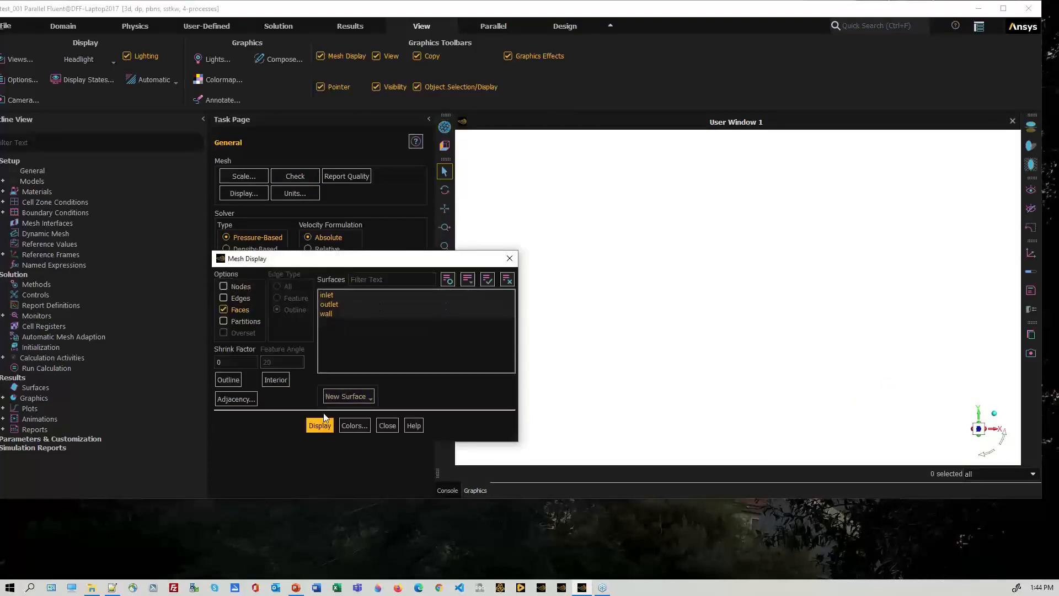
pyautogui.click(319, 425)
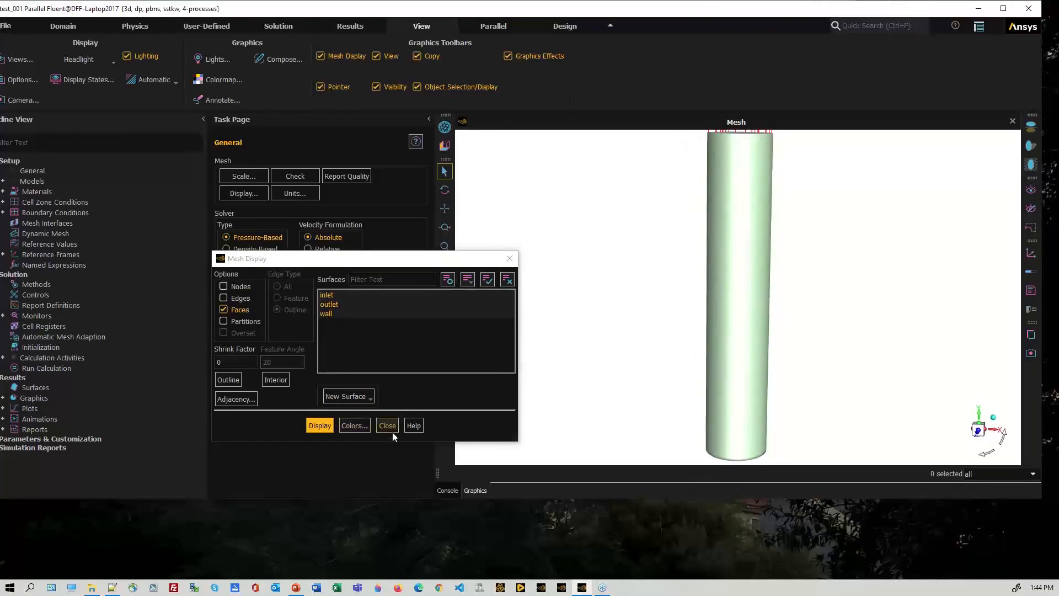
pyautogui.click(387, 425)
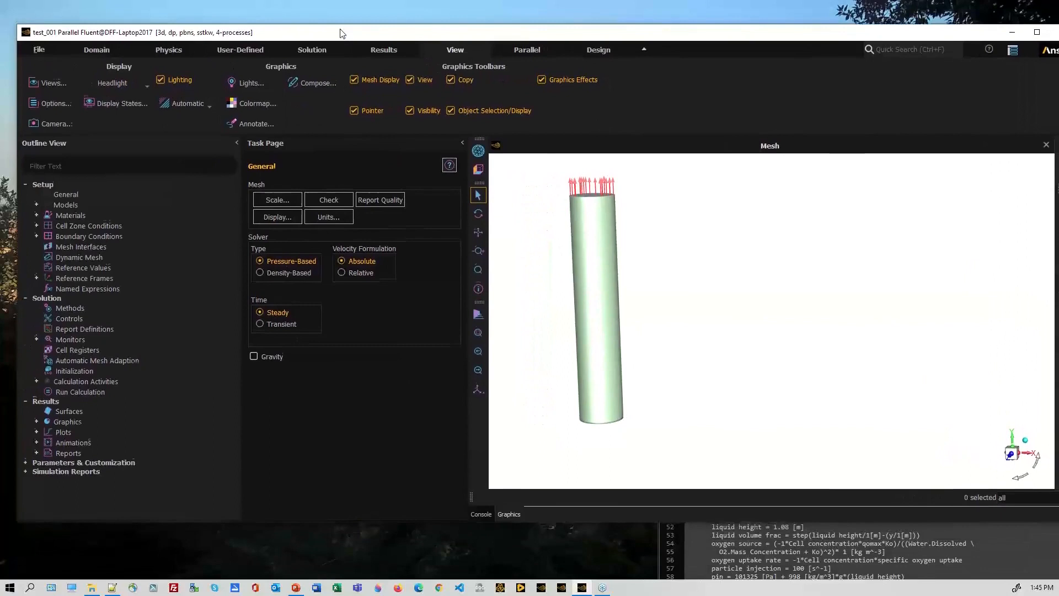
# - Read BC.cas, discarding the unsaved imported case, and expand the Models branch
pyautogui.click(37, 49)
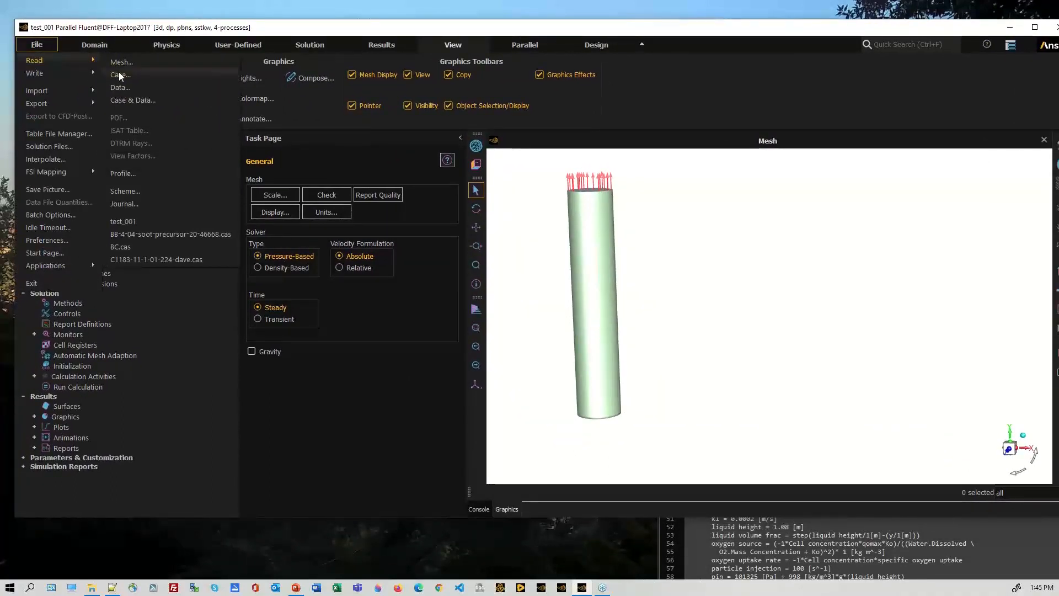
pyautogui.click(120, 75)
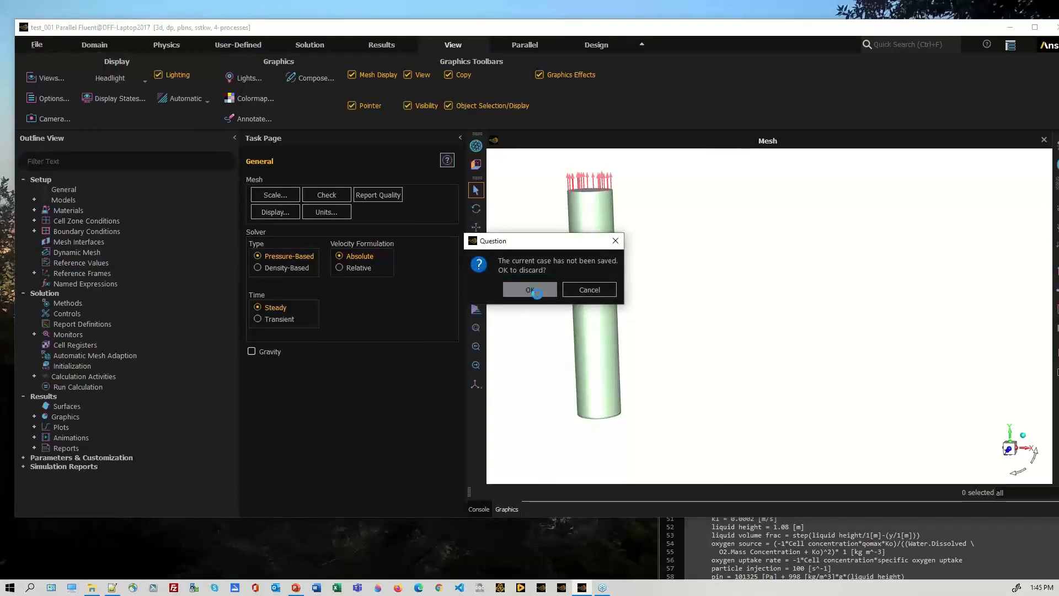
pyautogui.click(530, 289)
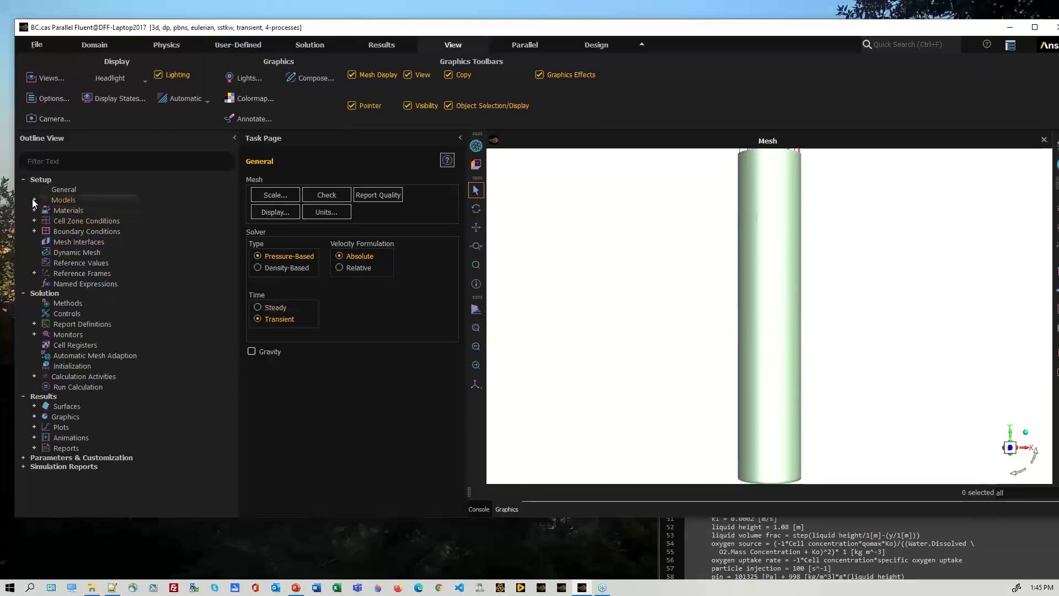
pyautogui.click(34, 200)
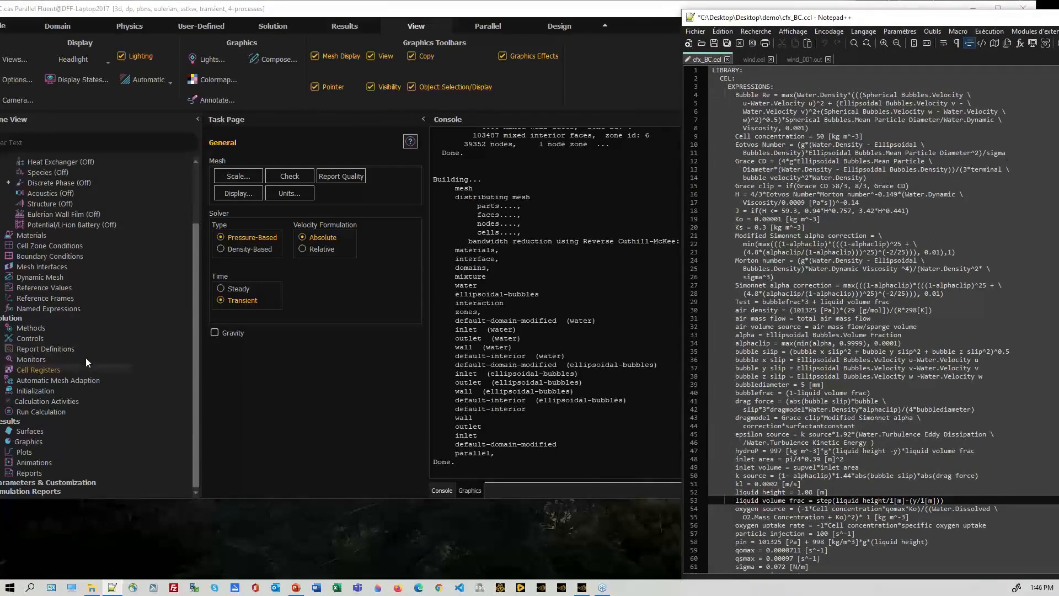
# - Define a new named expression Ko with definition 0.00001 [kg m^-3]
pyautogui.rightClick(47, 307)
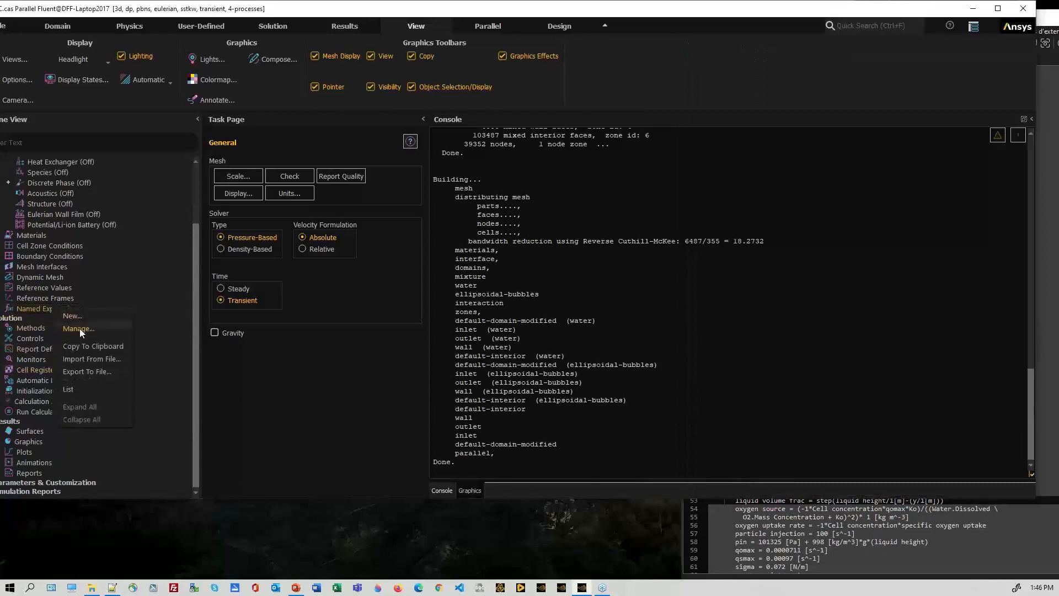
pyautogui.click(77, 328)
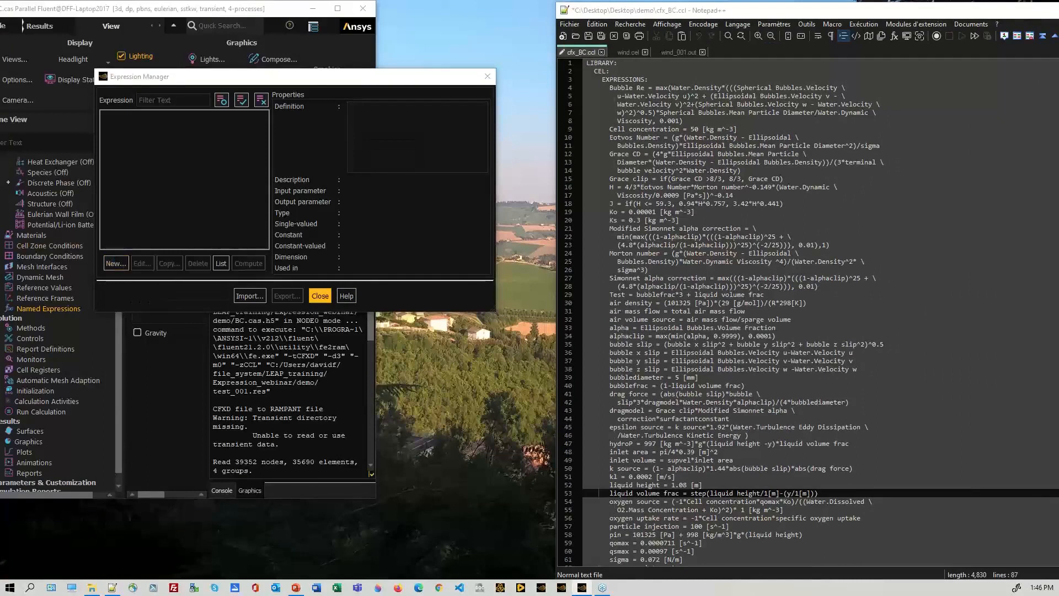
pyautogui.click(114, 263)
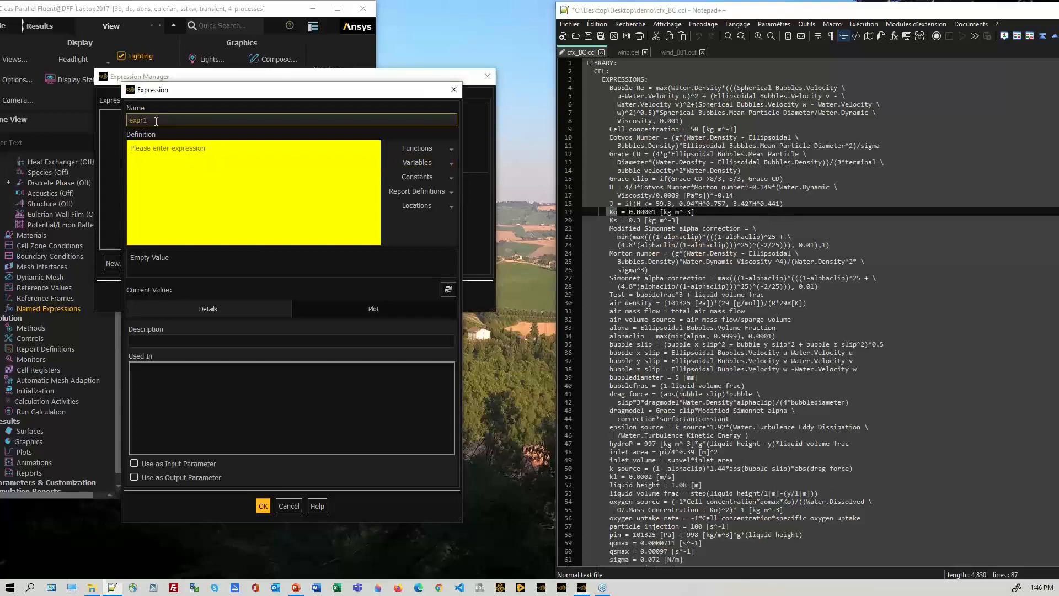
pyautogui.doubleClick(137, 120)
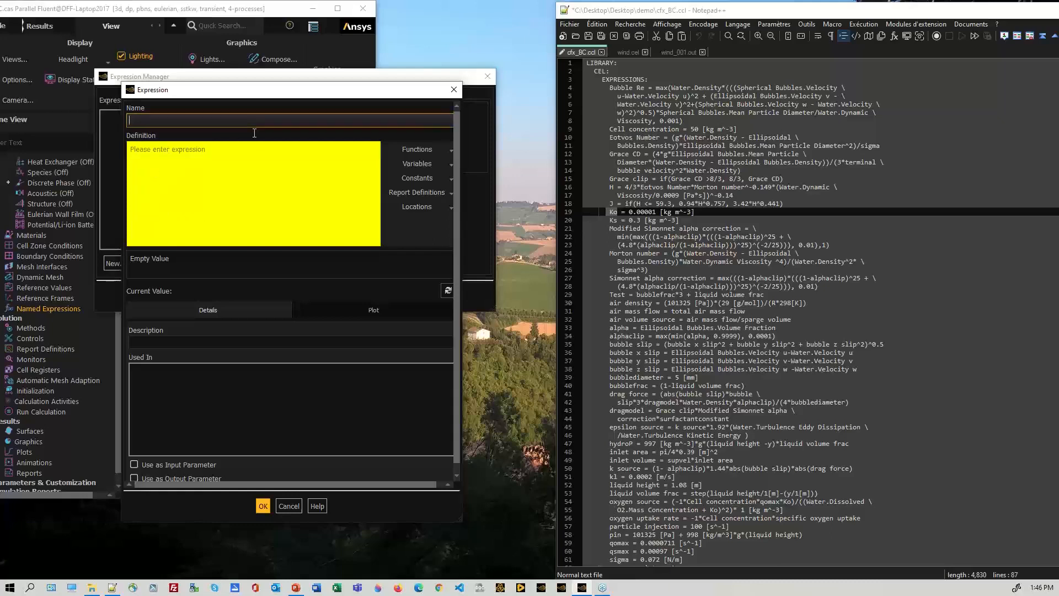
pyautogui.write('Ko')
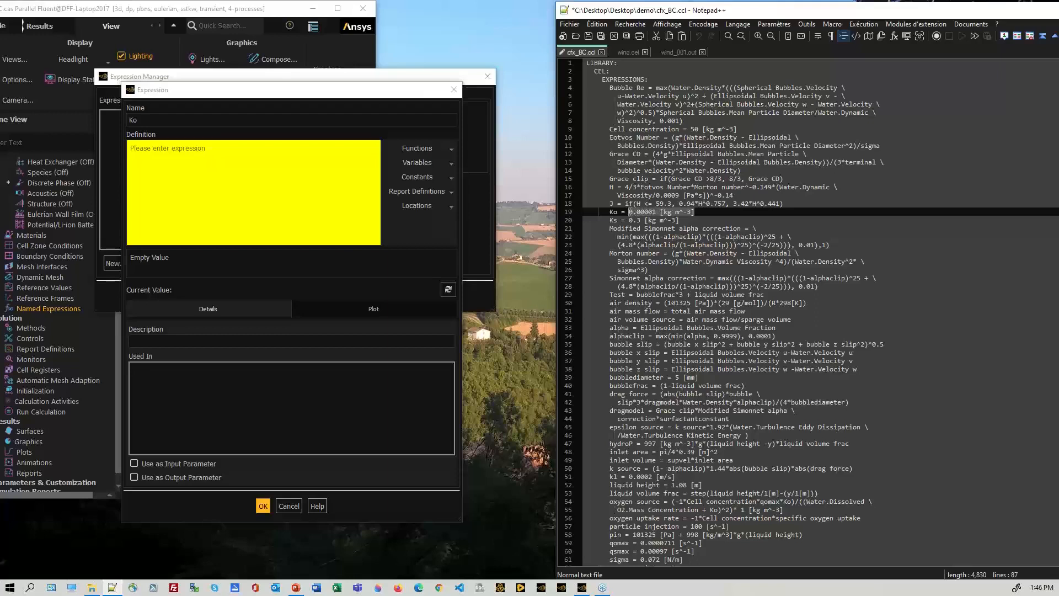
pyautogui.rightClick(662, 211)
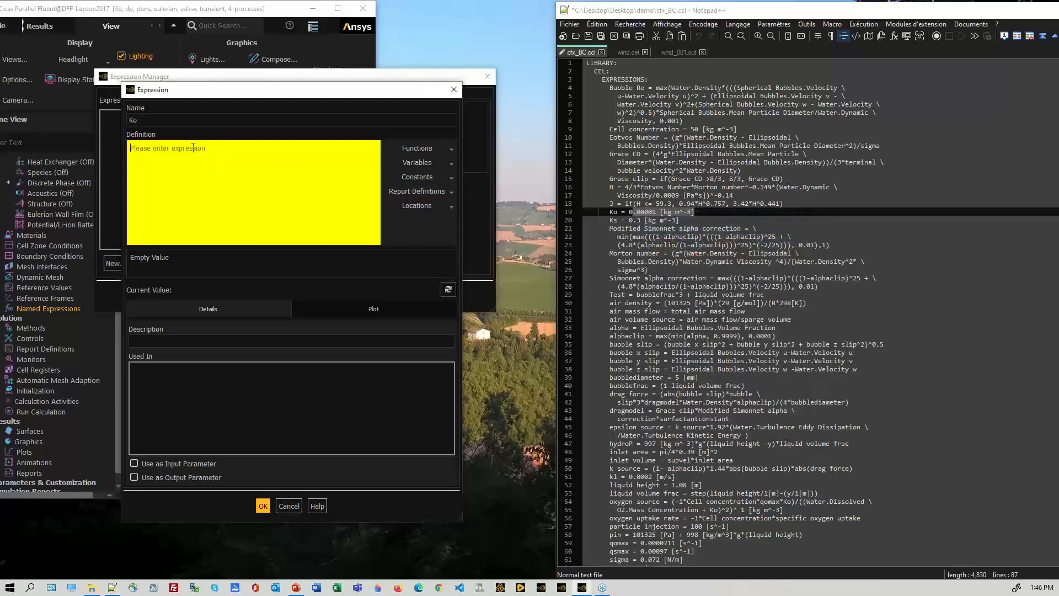
pyautogui.write('.00001 [kg m^-3]')
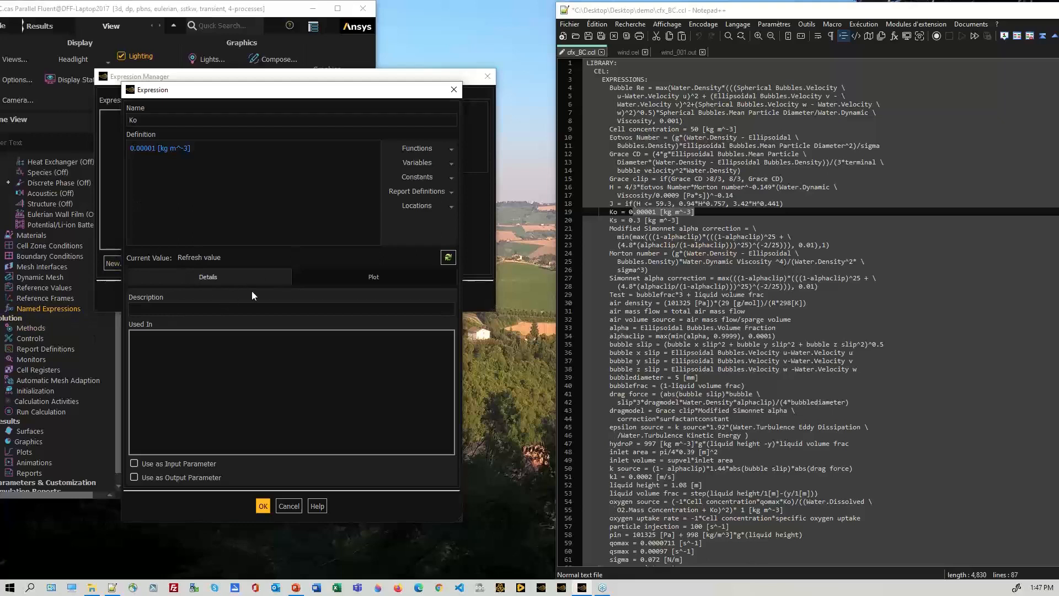
pyautogui.moveTo(348, 272)
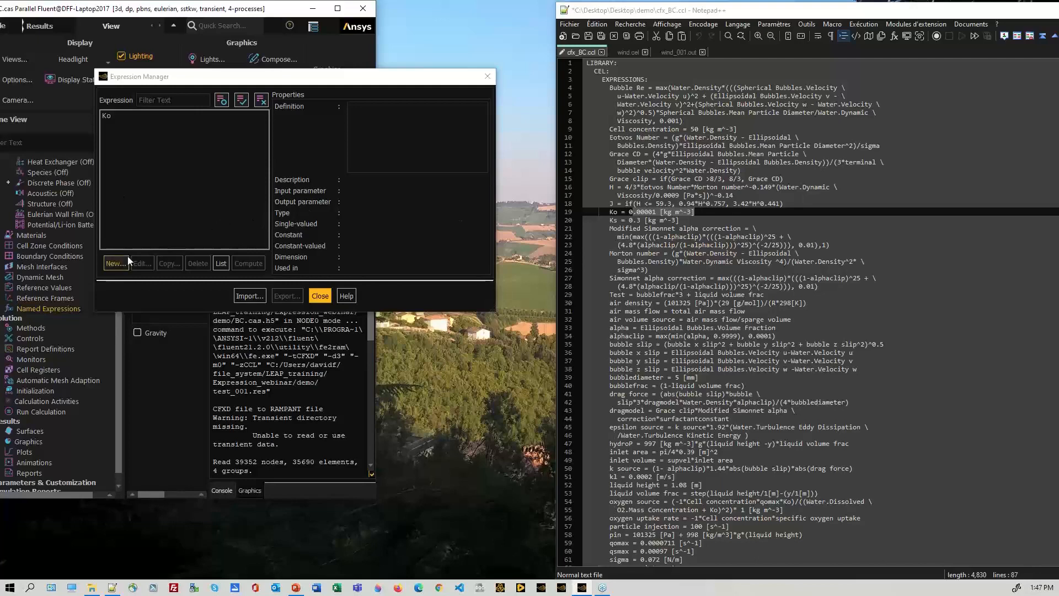
# - Add expression J defined as if(H <= 59.3, 0.94*H^0.757, 3.42*H^0.441)
pyautogui.click(115, 262)
pyautogui.write('J')
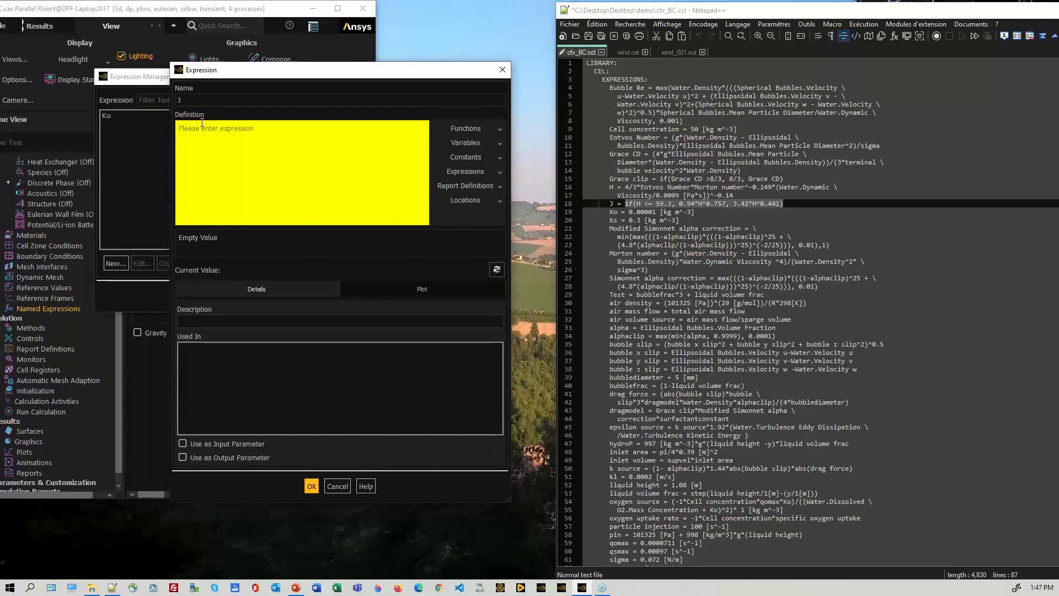
pyautogui.write('if(H <= 59.3, 0.94*H^0.757, 3.42*H^0.441)')
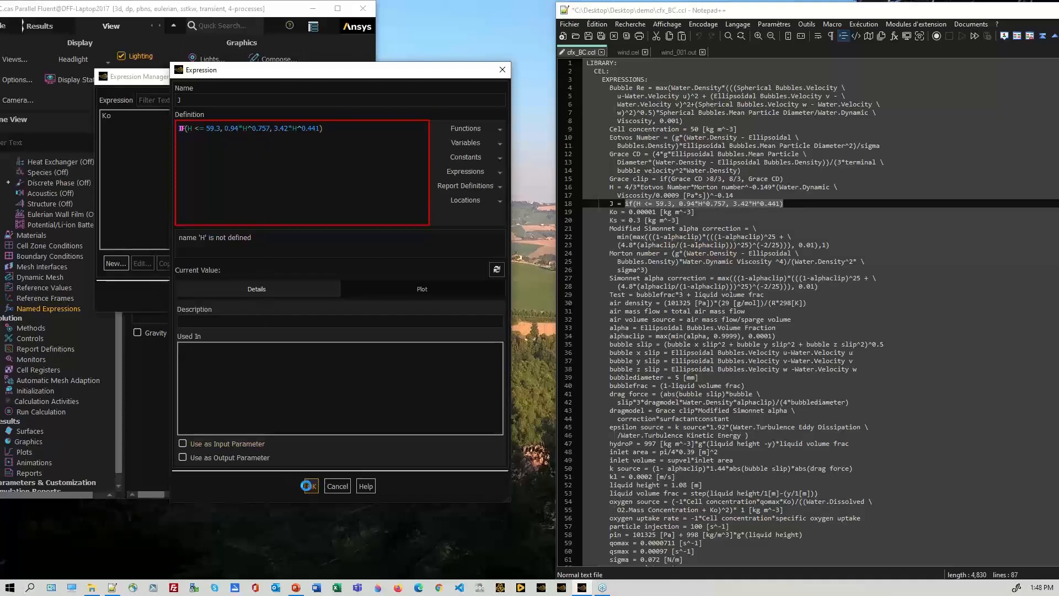
pyautogui.click(337, 485)
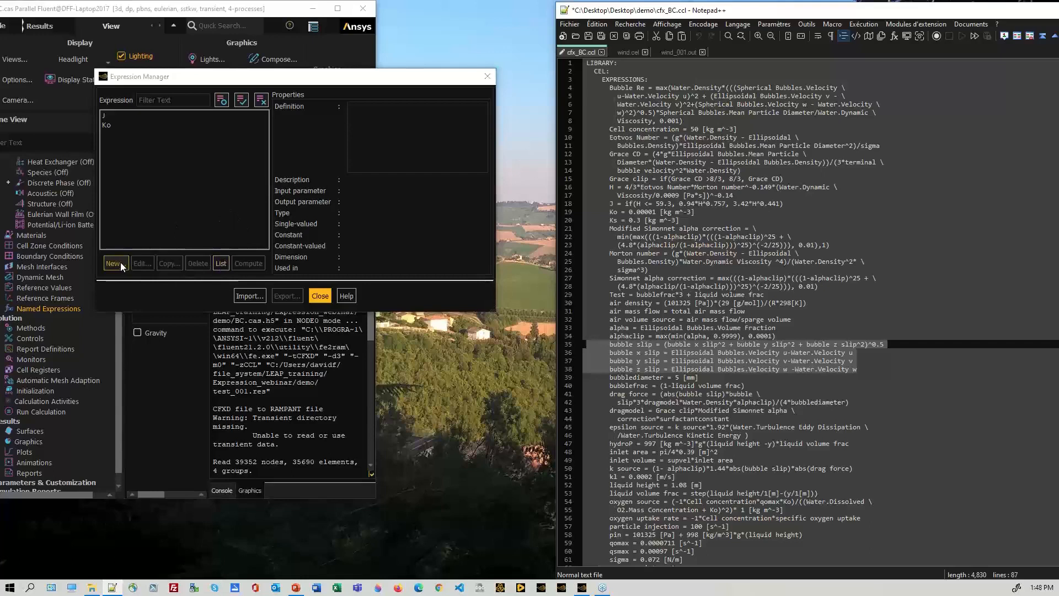
# - Start expression bslip and insert the water phase velocity into its definition
pyautogui.click(114, 263)
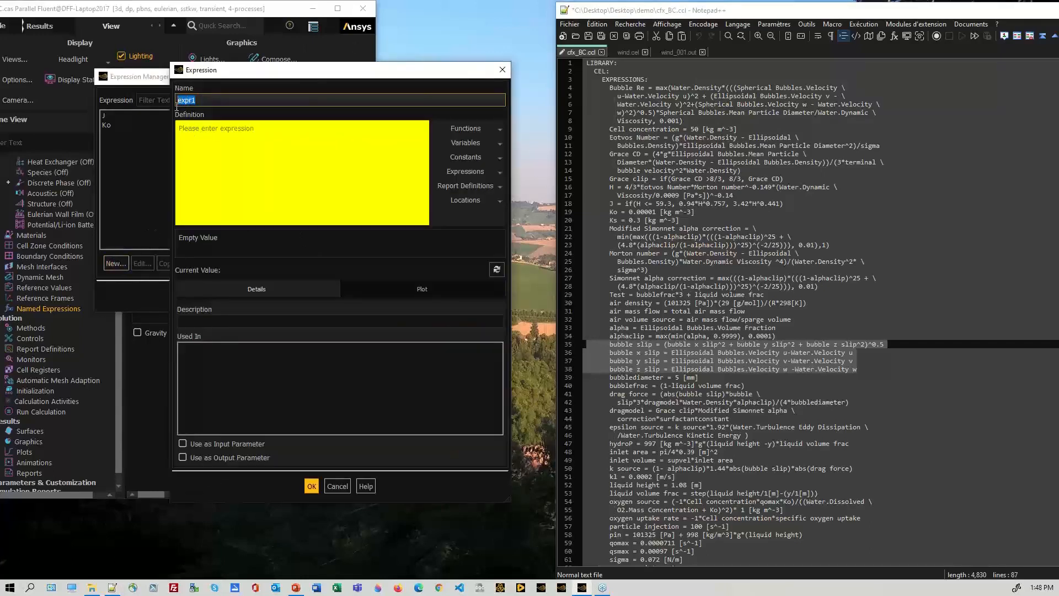
pyautogui.write('bsli')
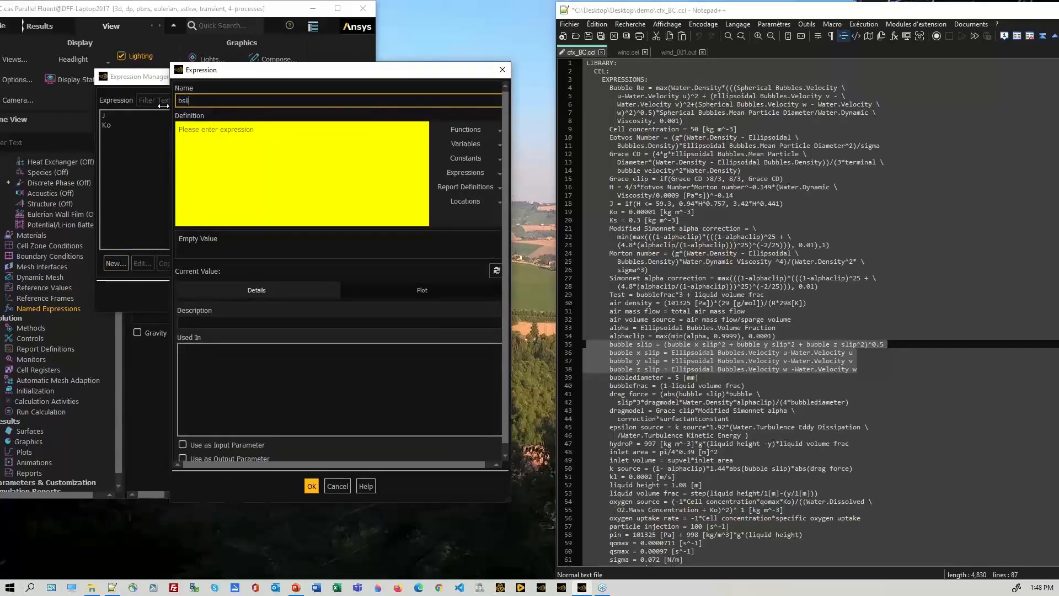
pyautogui.write('p')
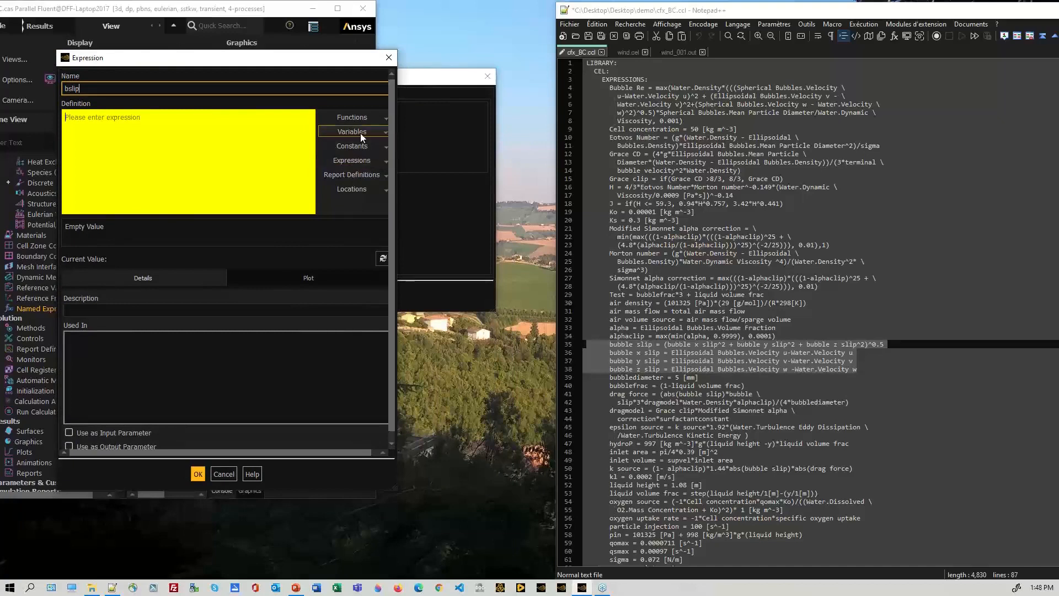
pyautogui.click(351, 130)
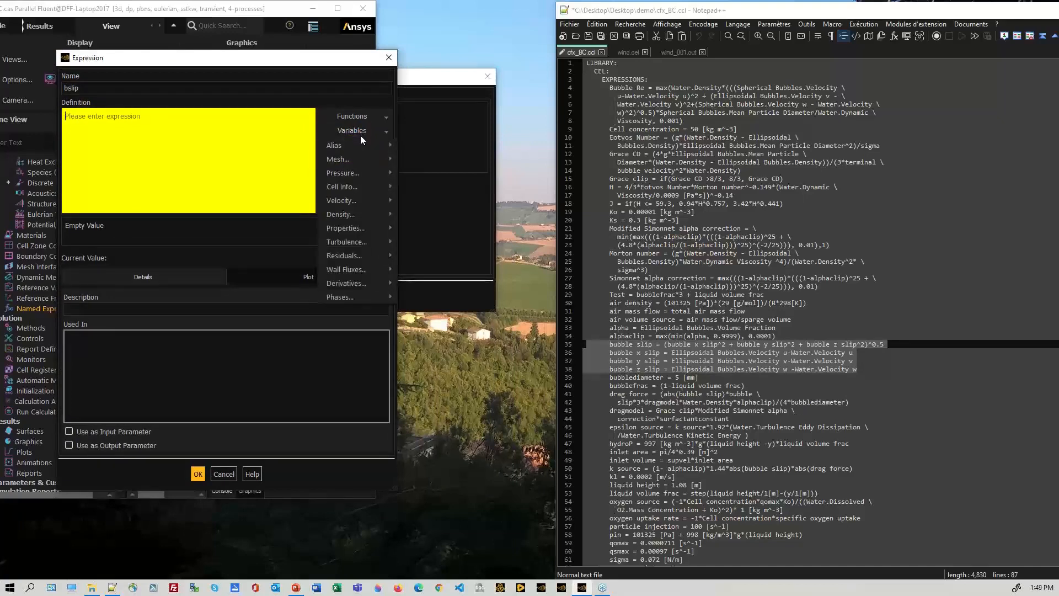
pyautogui.click(340, 199)
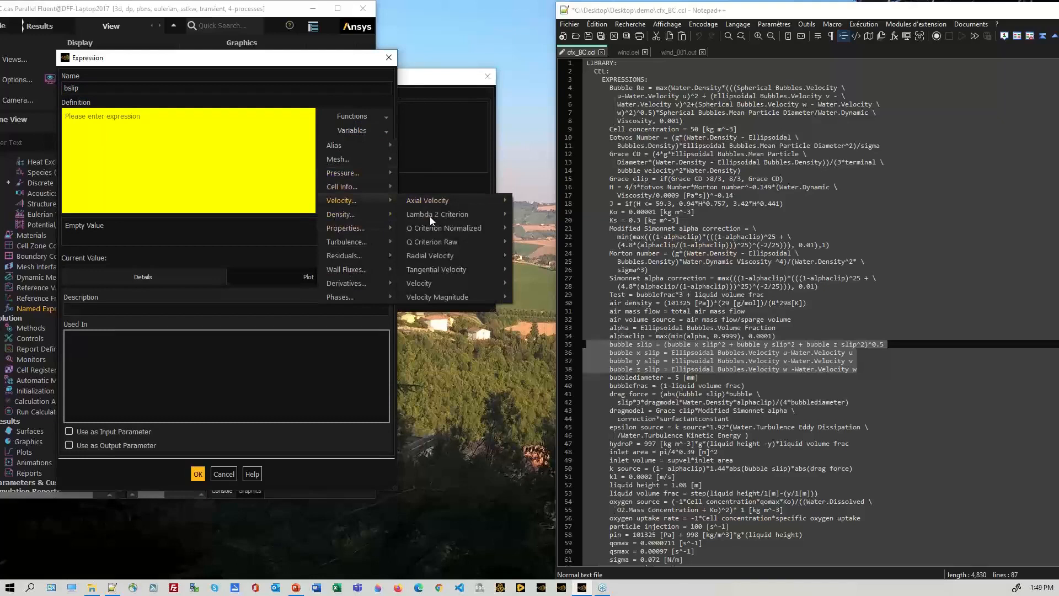
pyautogui.moveTo(419, 283)
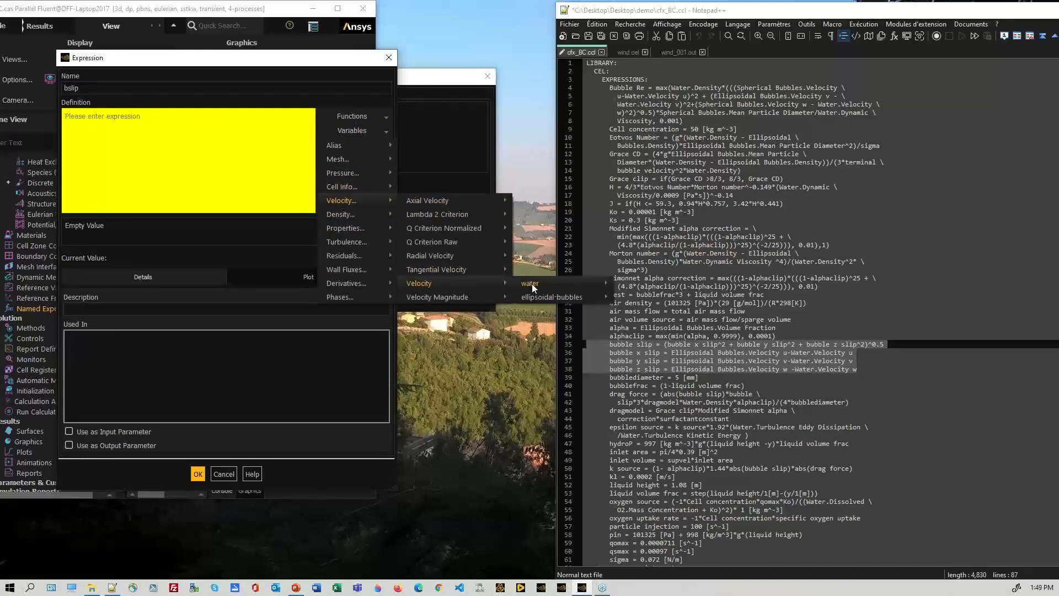
pyautogui.click(530, 284)
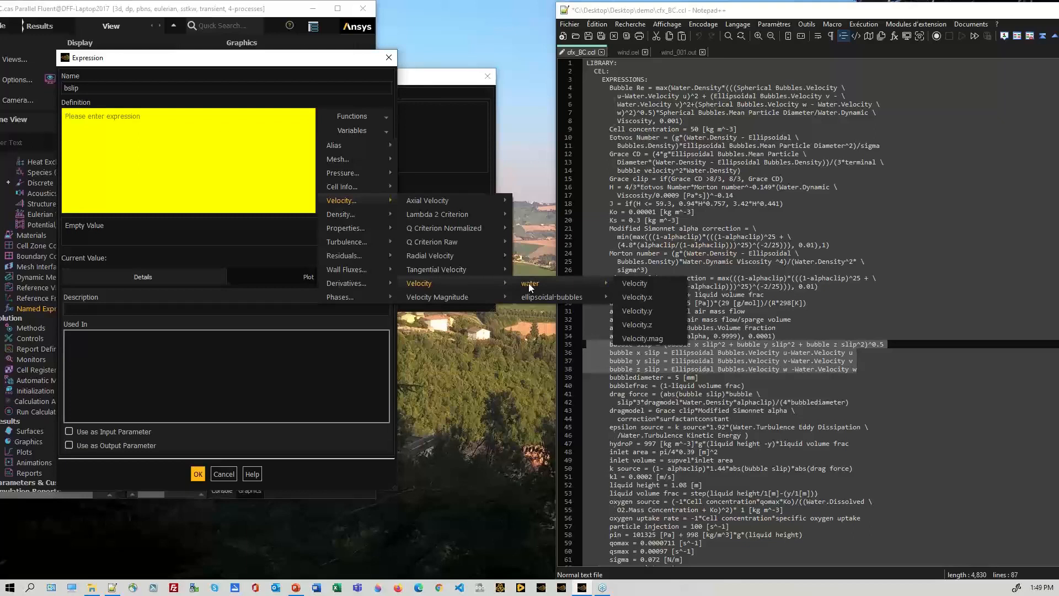
pyautogui.moveTo(634, 283)
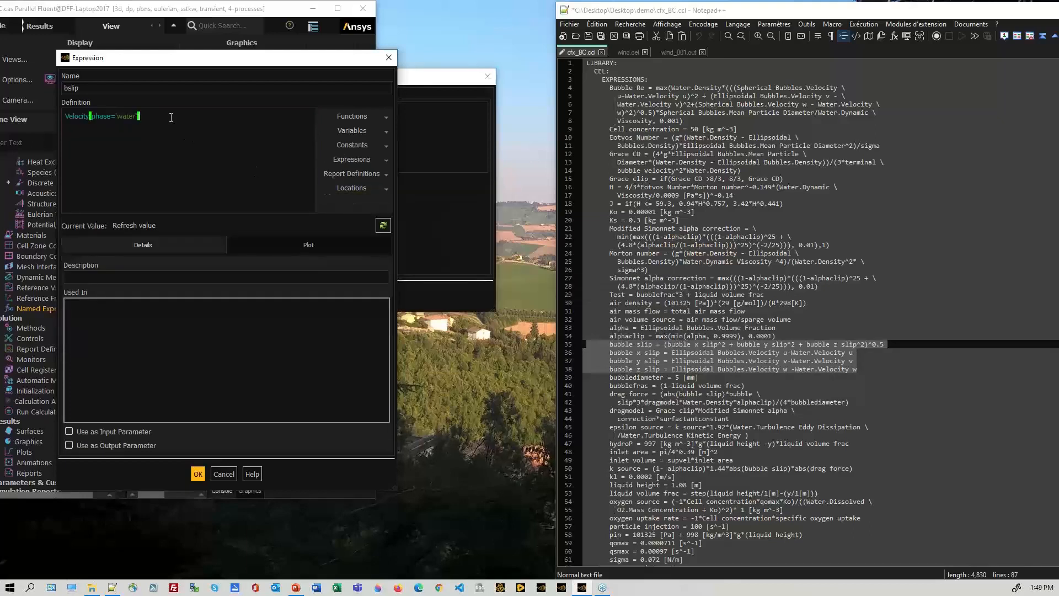
# - Subtract the ellipsoidal-bubbles velocity, save bslip, and start another new expression
pyautogui.click(189, 116)
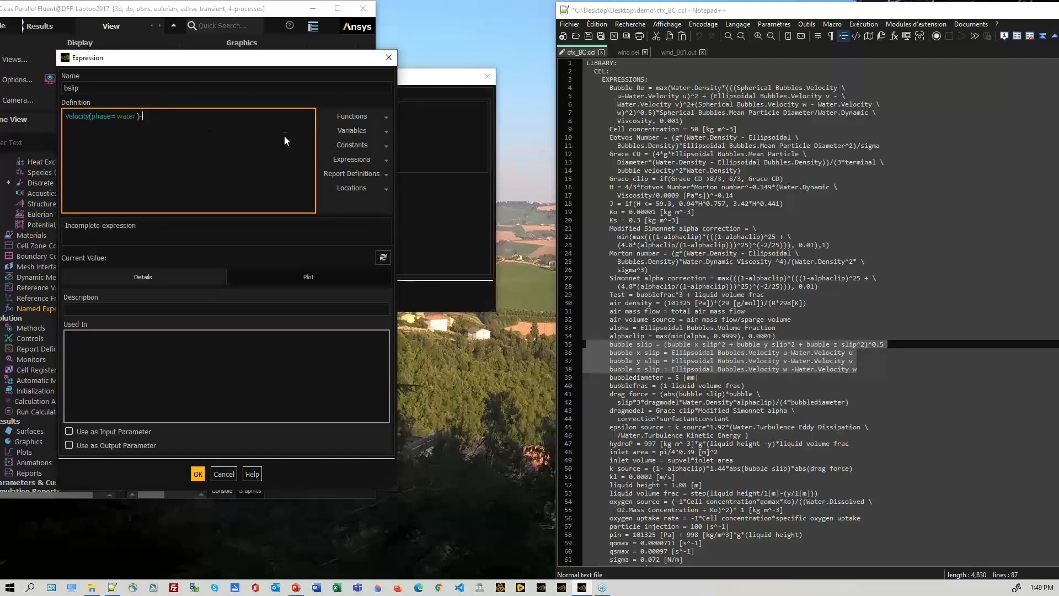
pyautogui.click(353, 130)
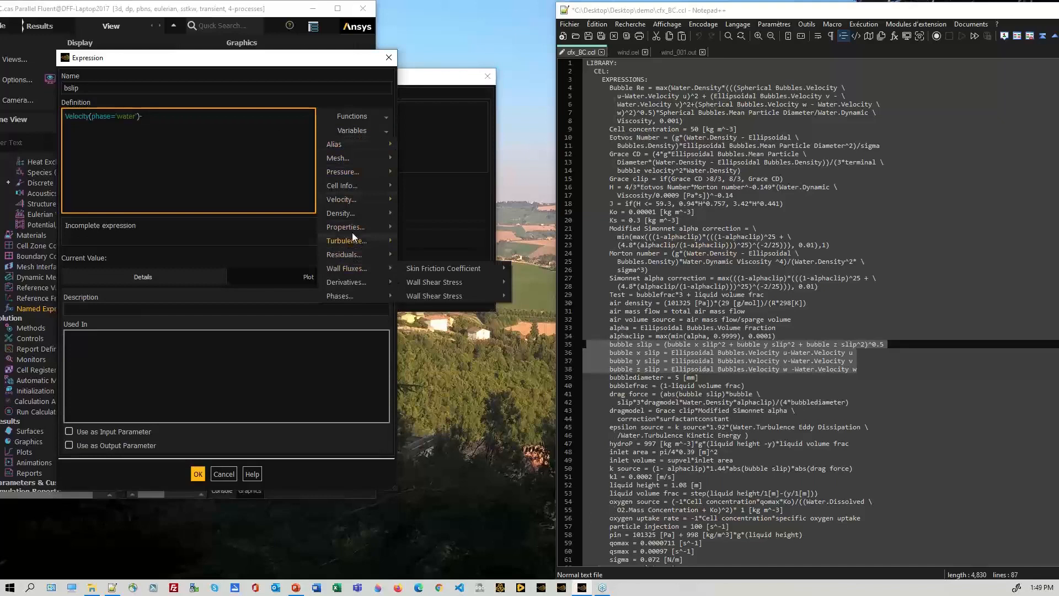
pyautogui.moveTo(341, 199)
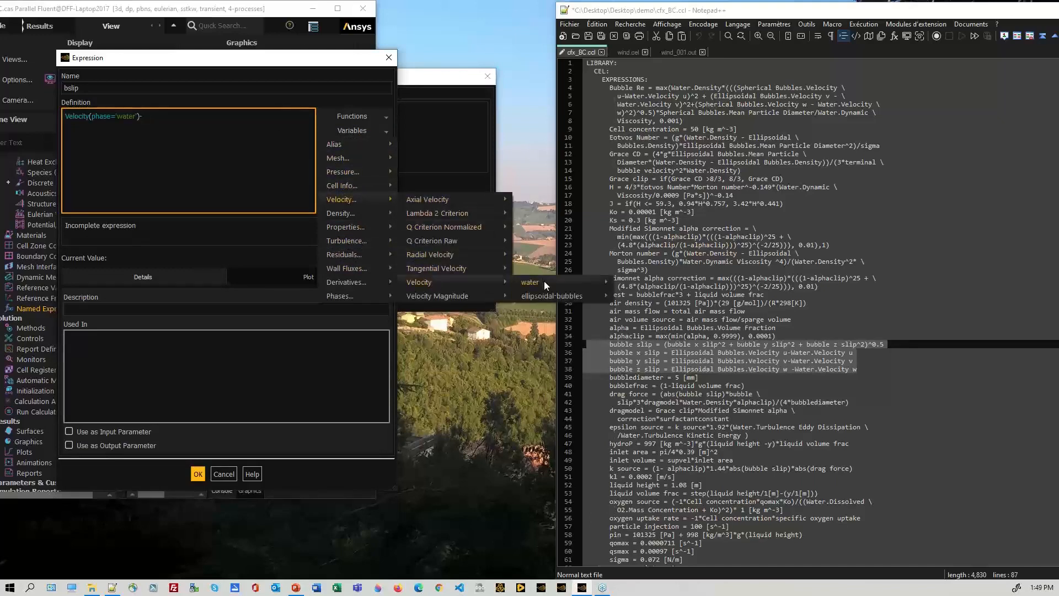
pyautogui.moveTo(530, 282)
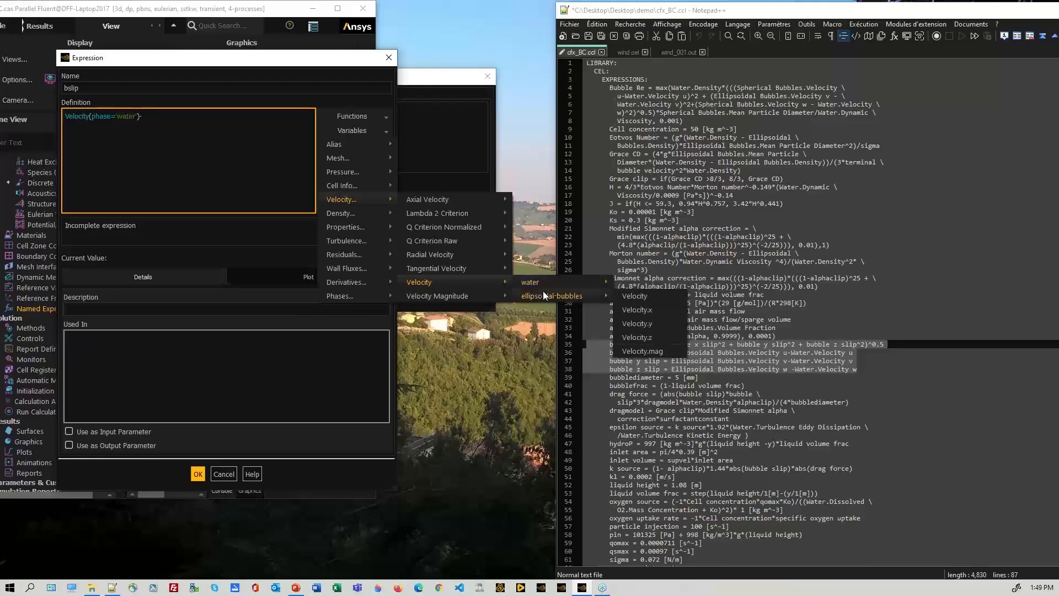
pyautogui.click(551, 295)
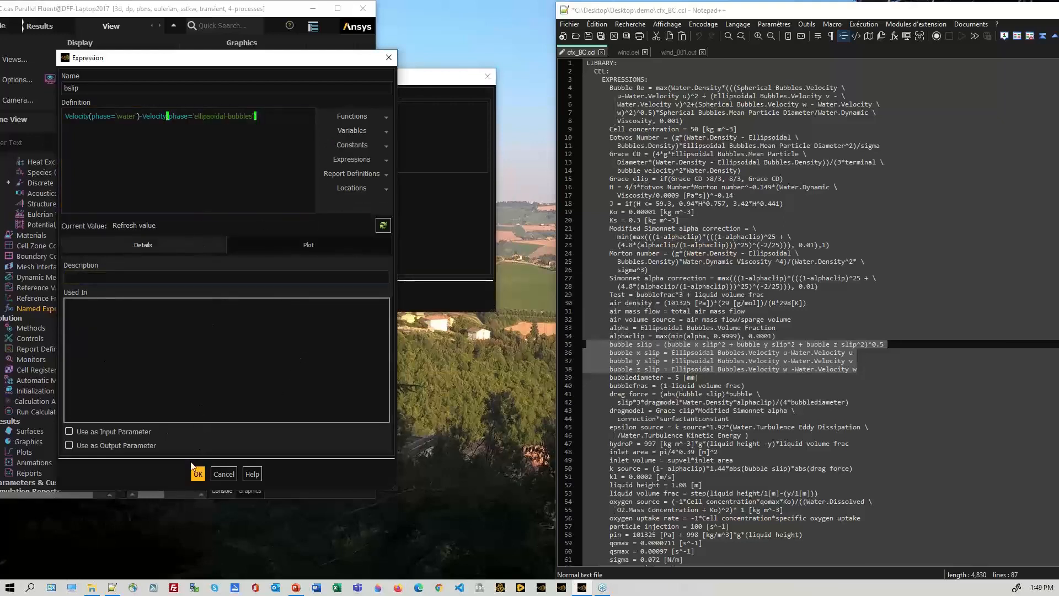
pyautogui.click(197, 473)
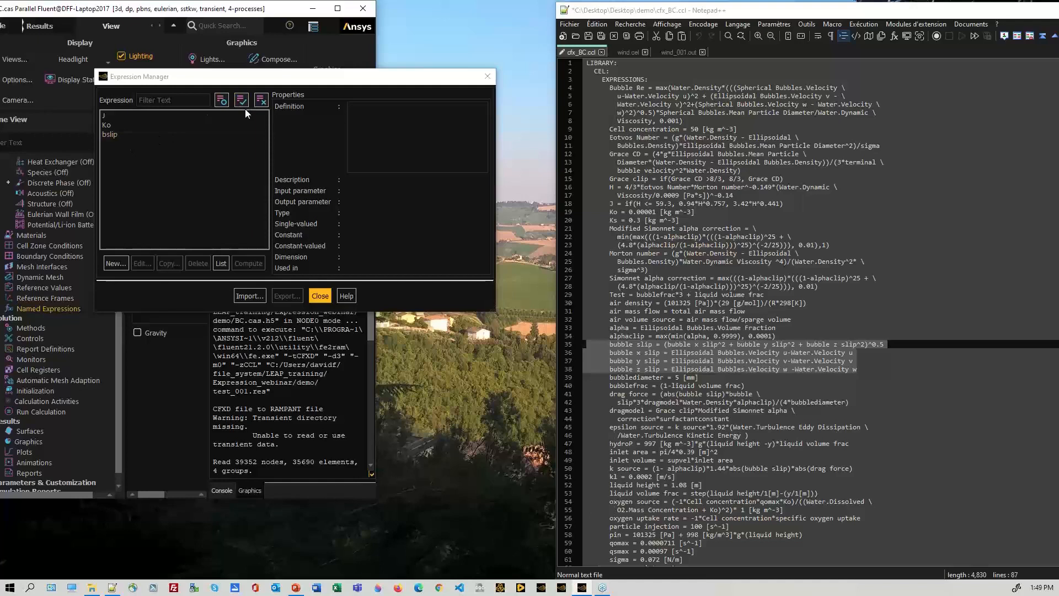
pyautogui.click(115, 263)
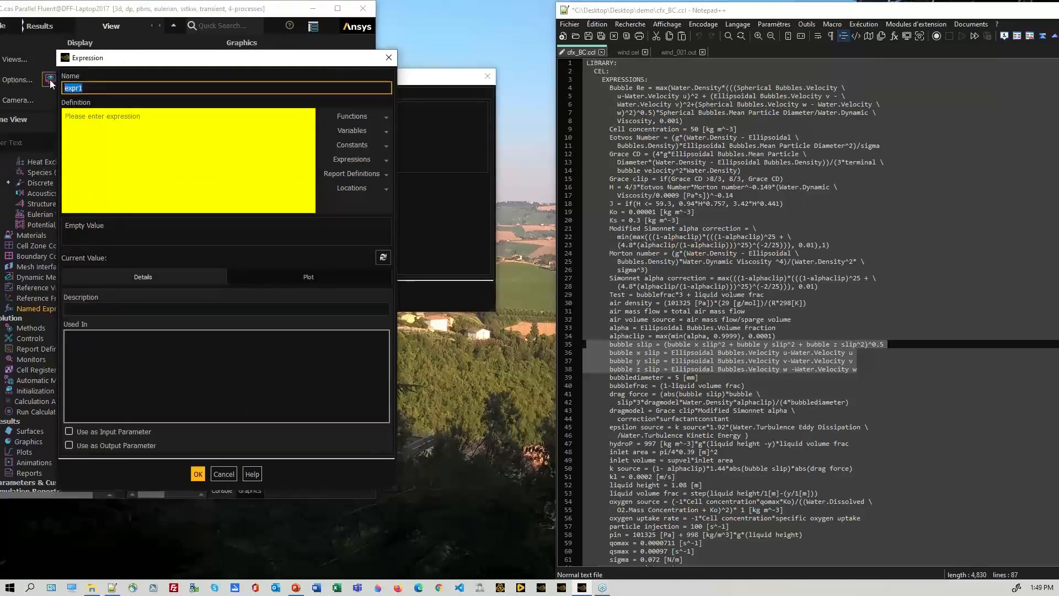
# - Name the new expression magblip with definition bslip.mag
pyautogui.write('magblip')
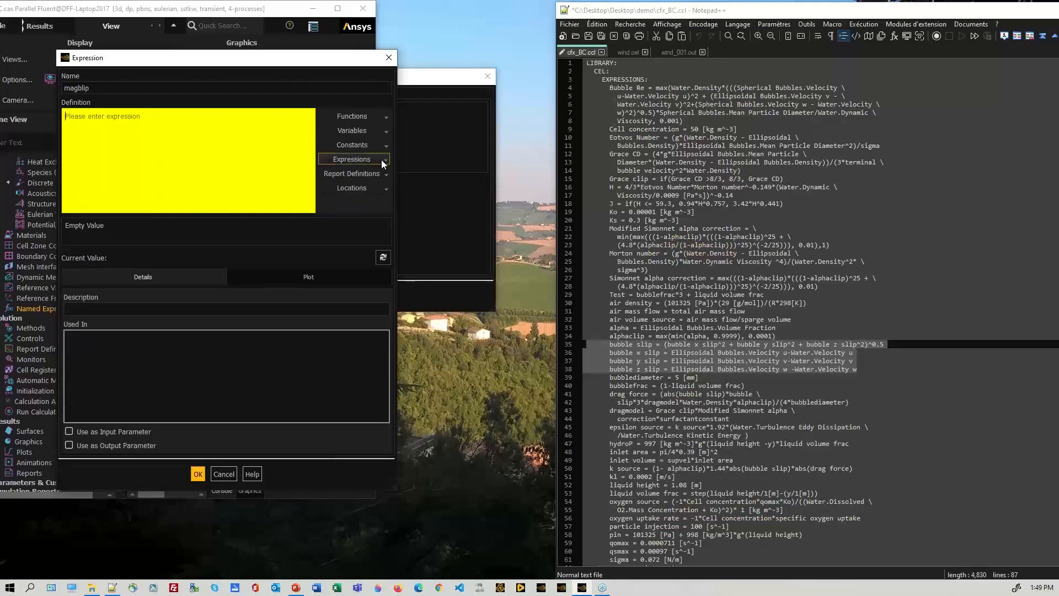
pyautogui.write('bslip')
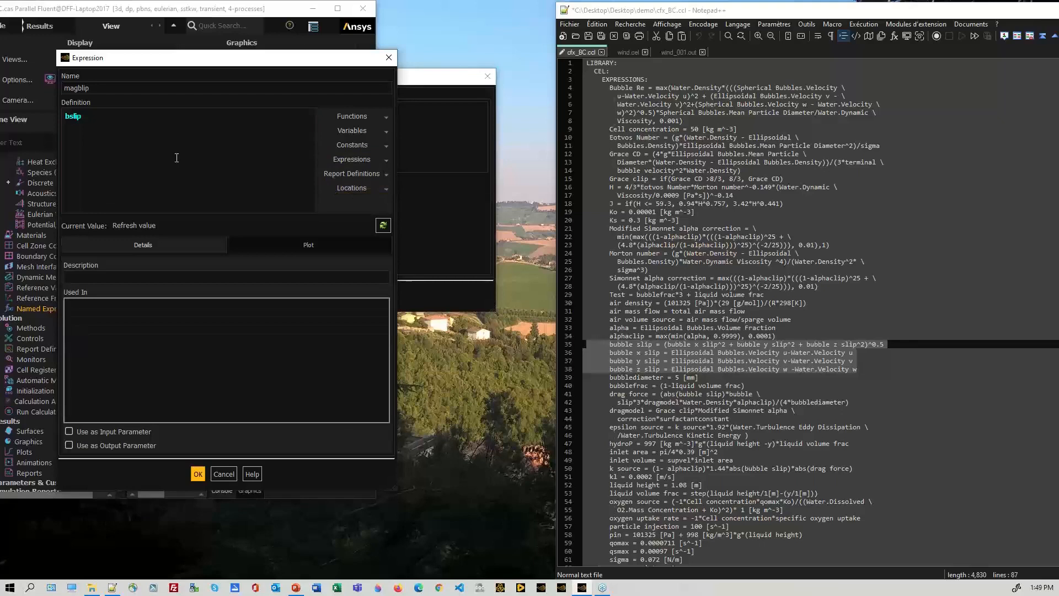
pyautogui.click(136, 118)
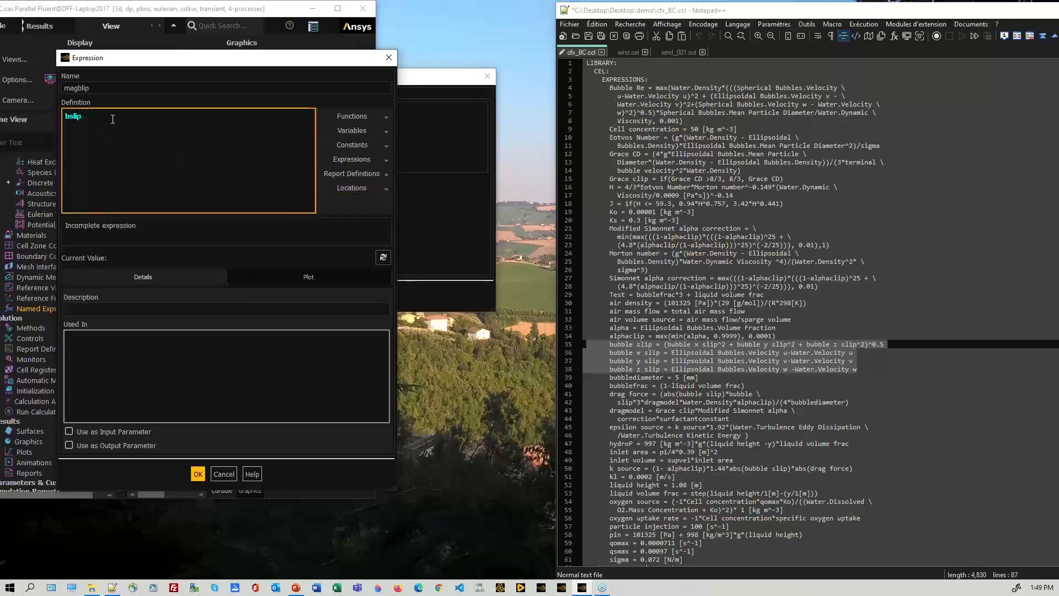
pyautogui.write('.mag')
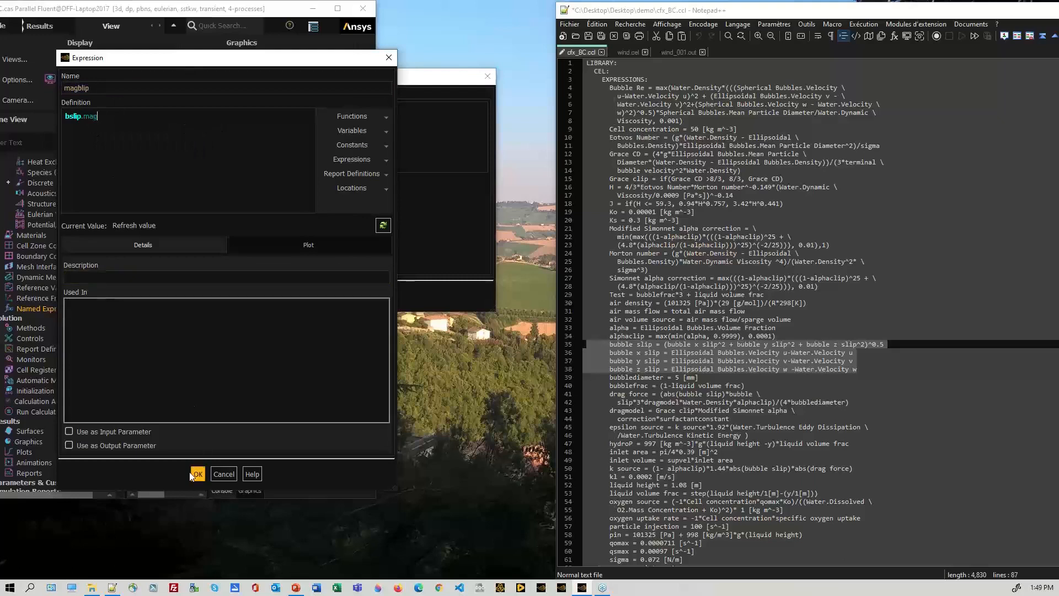
# - Describe it as magnitude of slip velocity, save it, and select bslip in the list
pyautogui.click(226, 277)
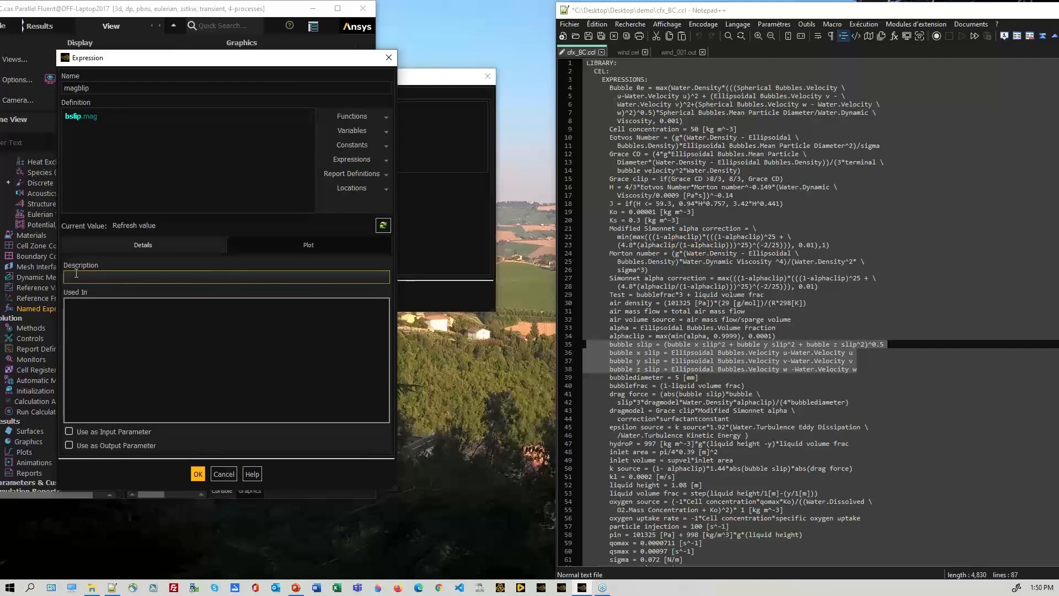
pyautogui.write('Magnitude of slip velocity')
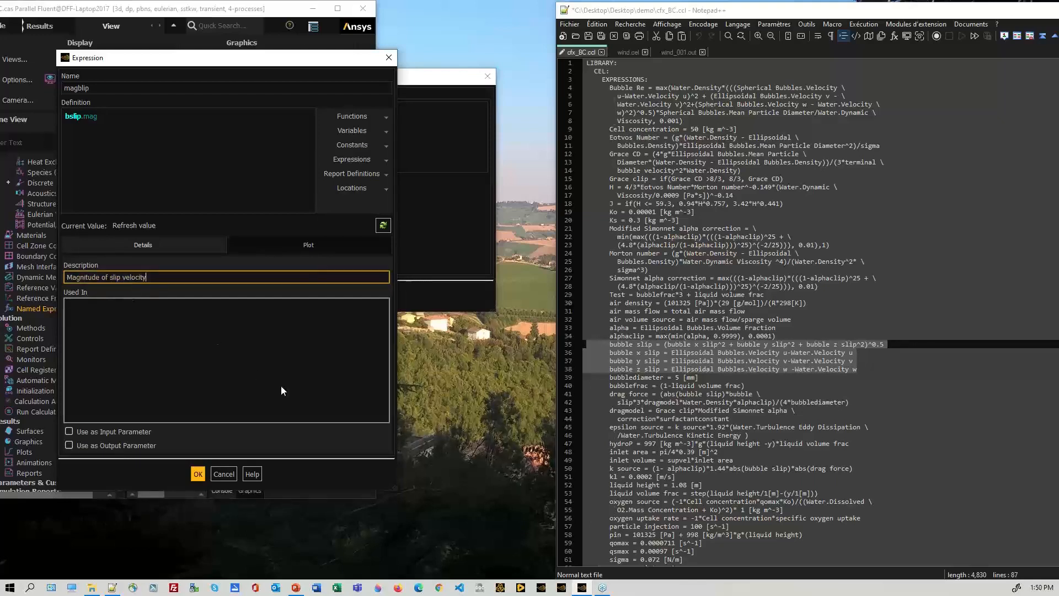
pyautogui.click(198, 474)
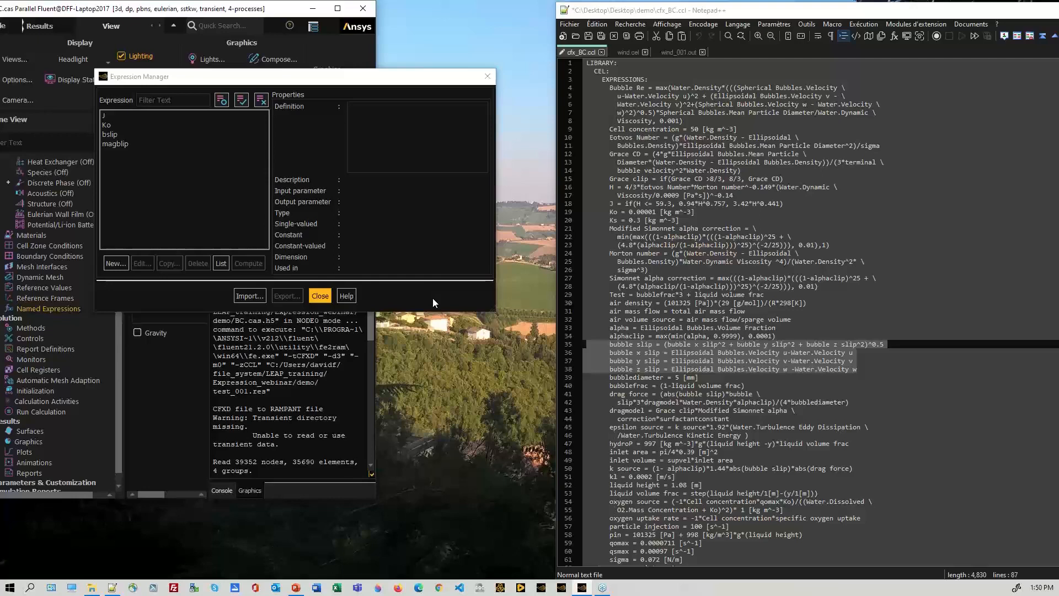
pyautogui.moveTo(768, 310)
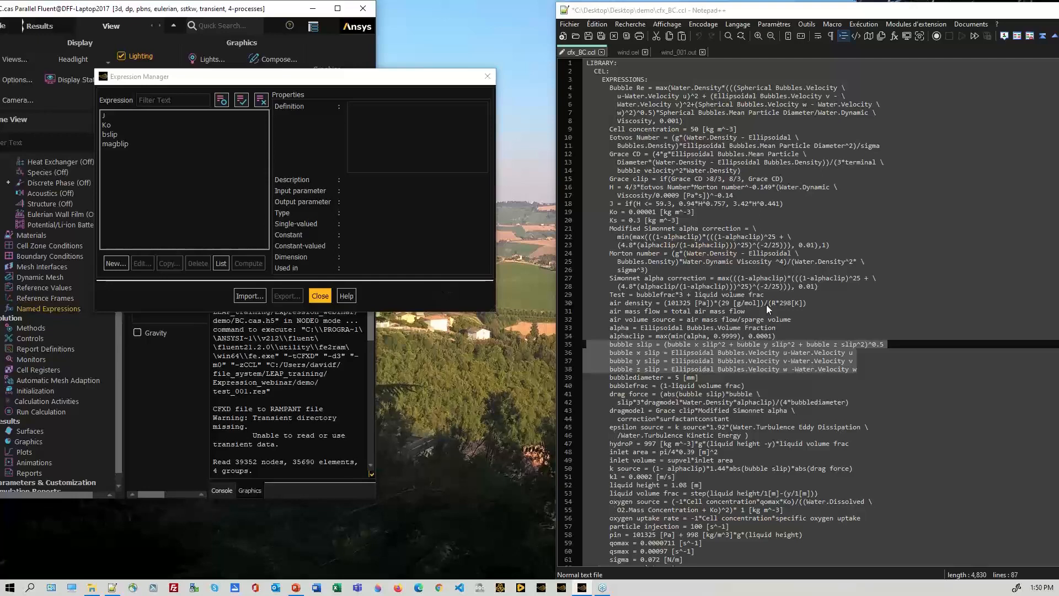
pyautogui.click(109, 135)
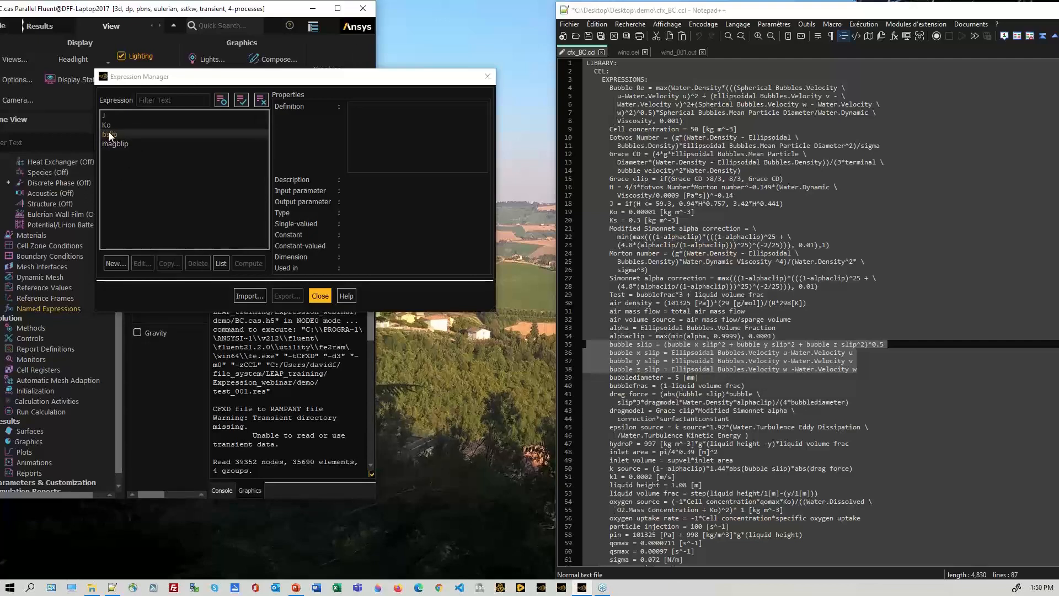
pyautogui.click(112, 133)
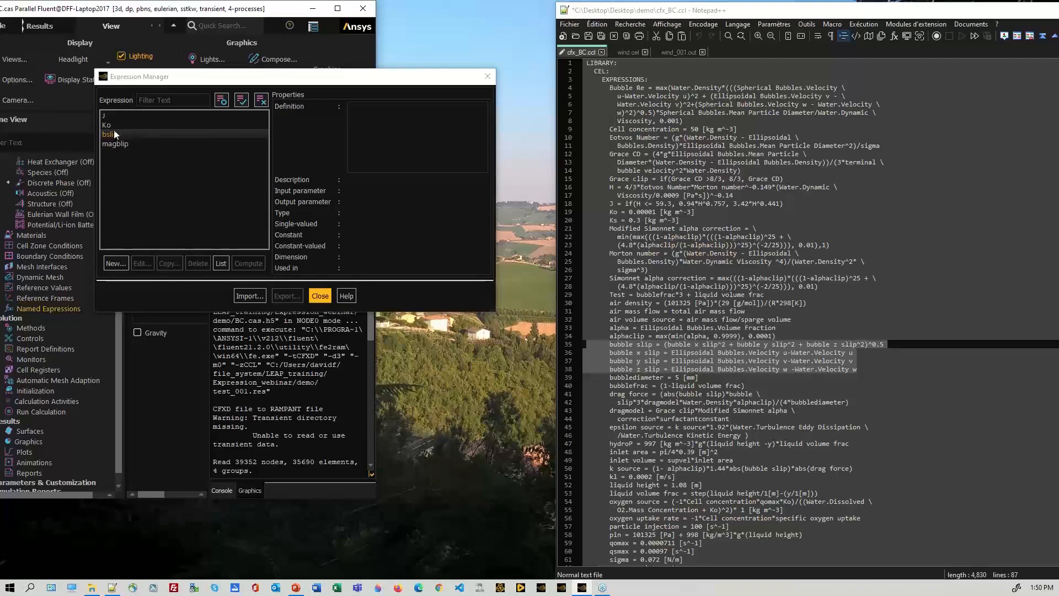
pyautogui.moveTo(128, 138)
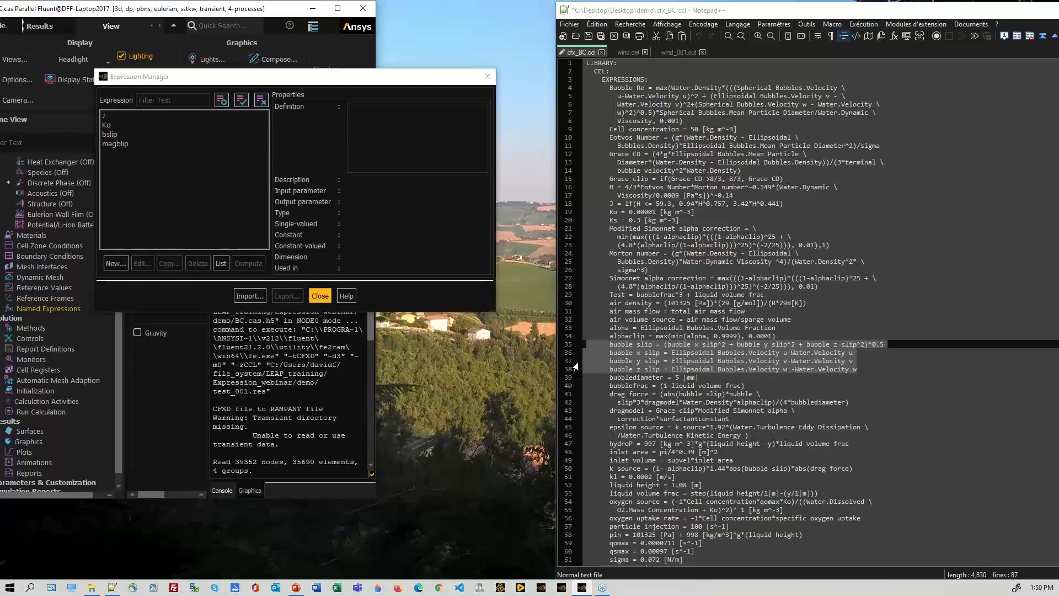
pyautogui.moveTo(632, 346)
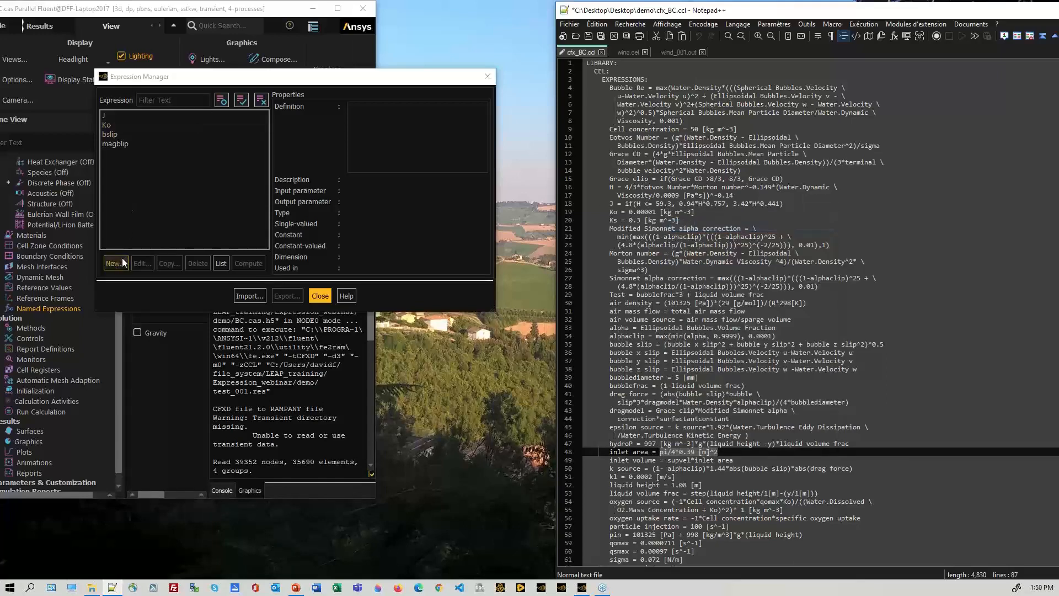
# - Add expression inletarea defined as pi/4*0.39 [m]^2 and save it
pyautogui.click(115, 262)
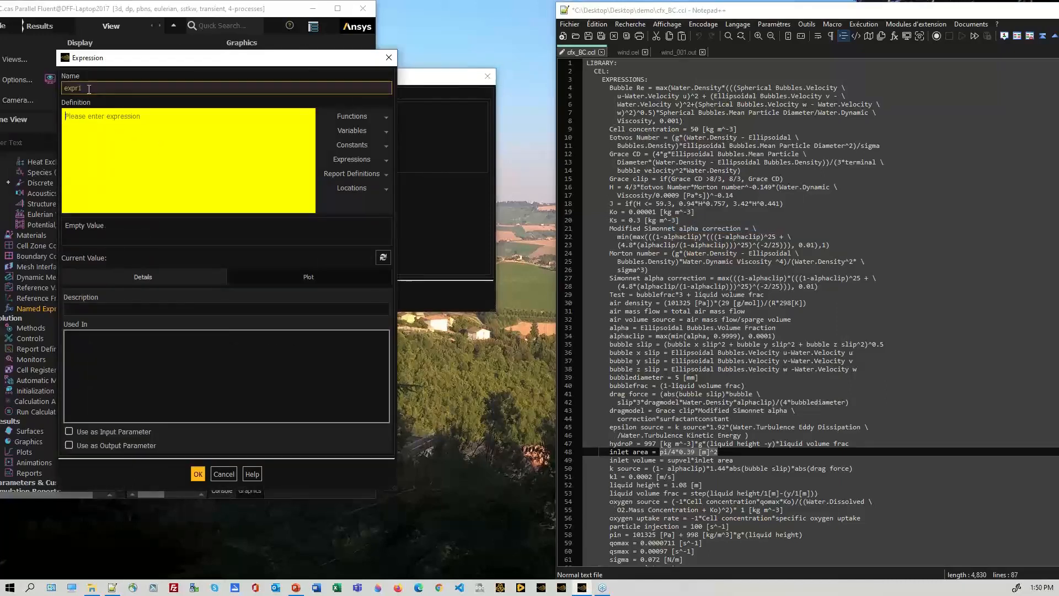
pyautogui.write('inletarea')
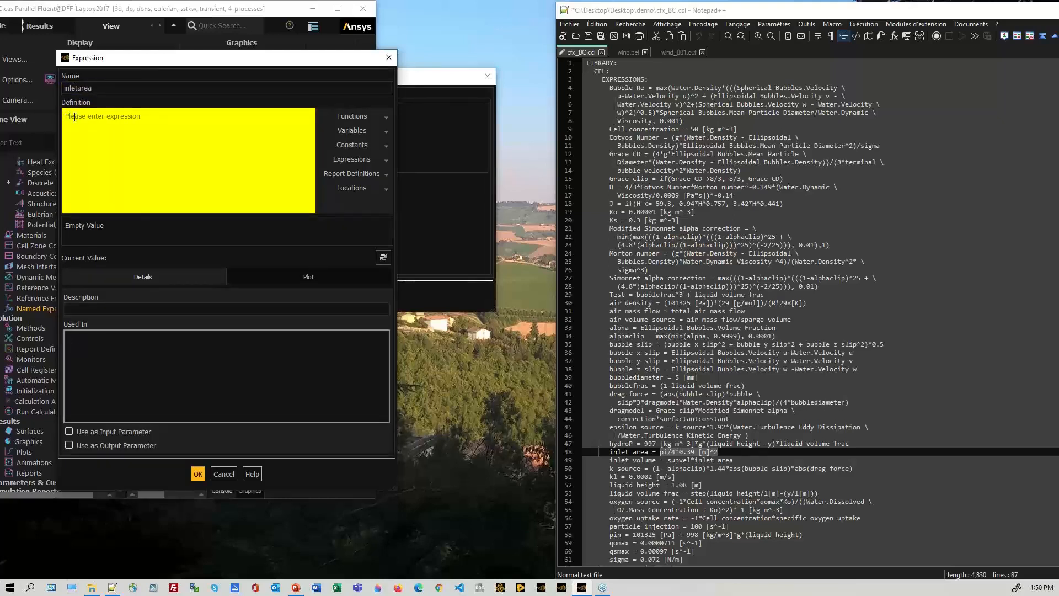
pyautogui.write('pi/4*0.39 [m]^2')
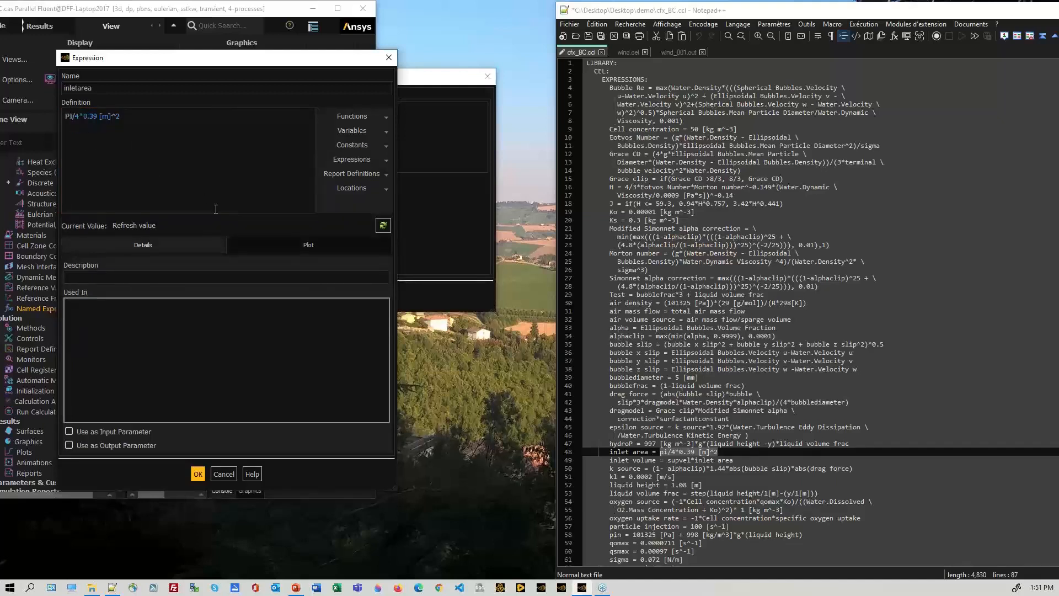
pyautogui.click(383, 225)
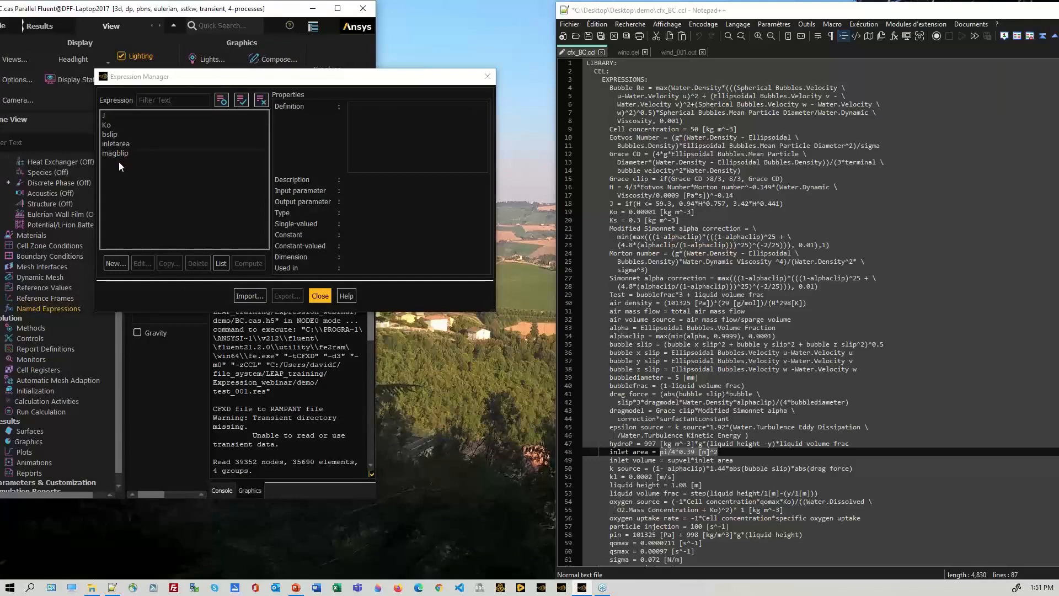
pyautogui.click(116, 144)
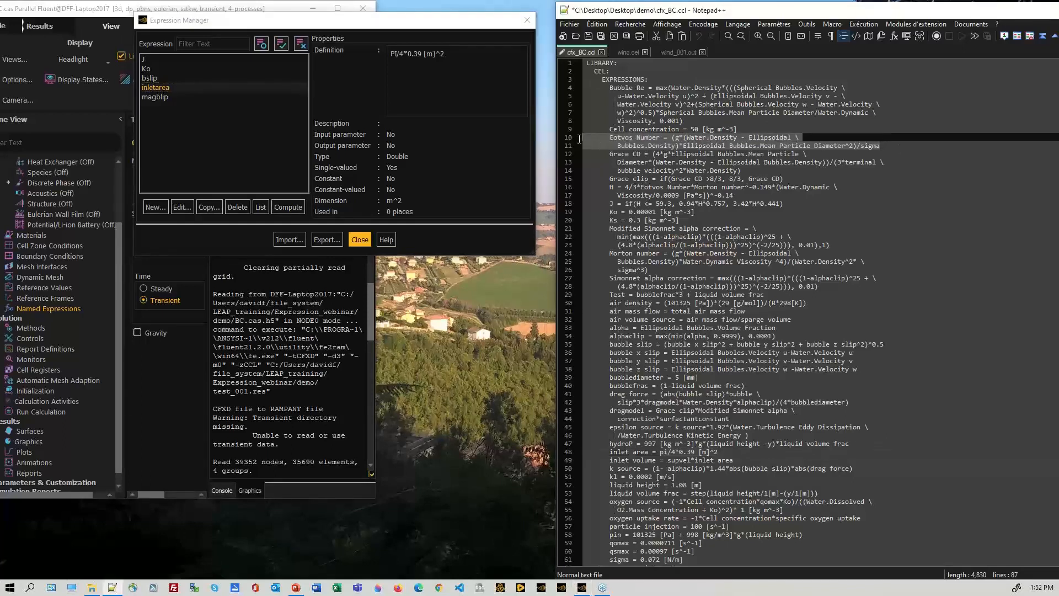
# - Copy the Eotvos Number formula from the CCL file in Notepad++
pyautogui.doubleClick(638, 137)
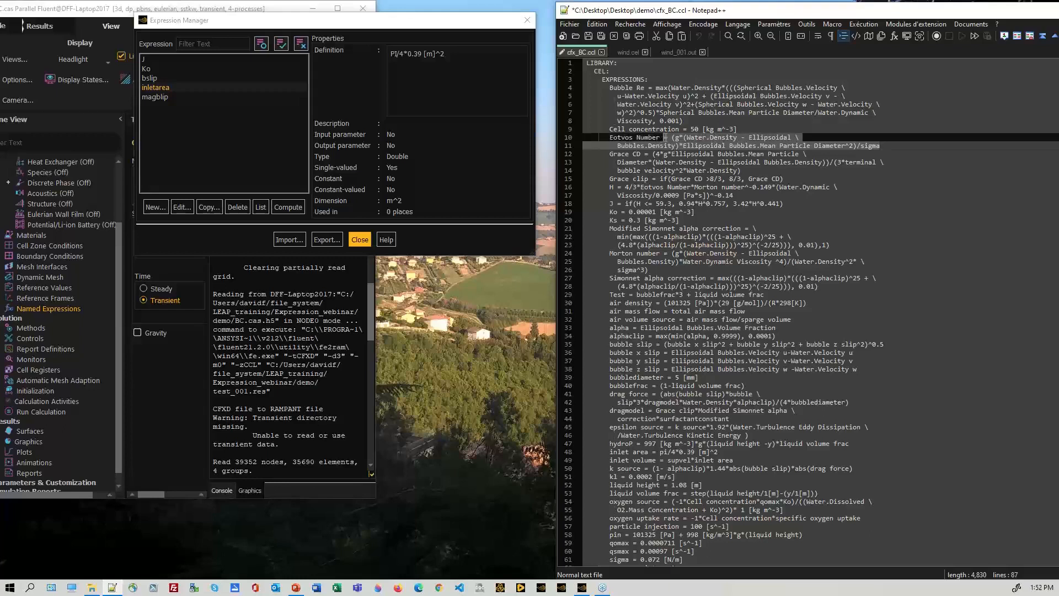
pyautogui.rightClick(683, 142)
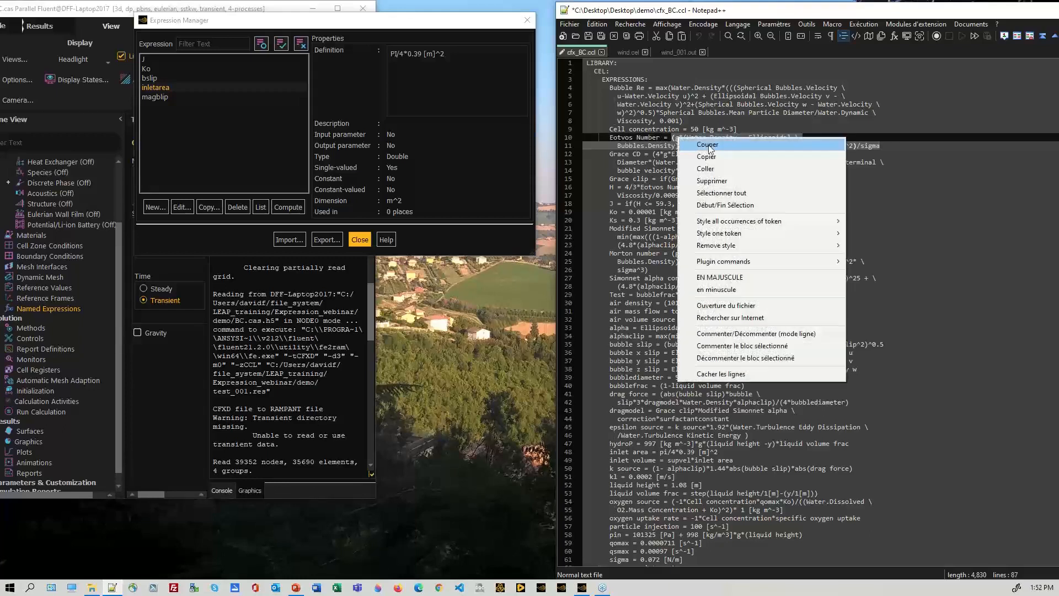
pyautogui.click(155, 207)
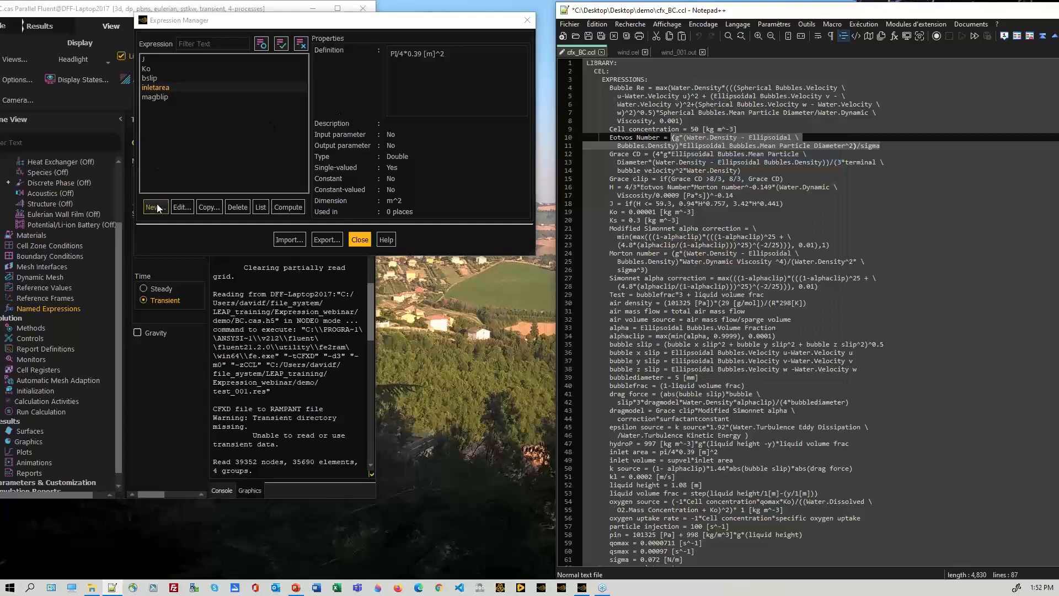
# - Start new expression eotvos and paste the Eotvos formula as its definition
pyautogui.click(154, 207)
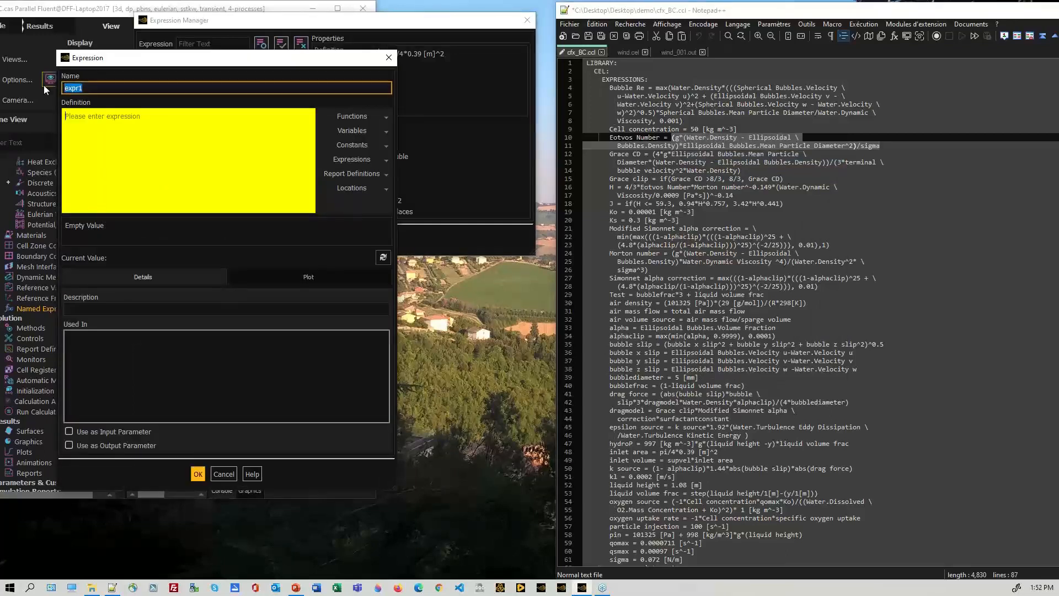
pyautogui.write('e')
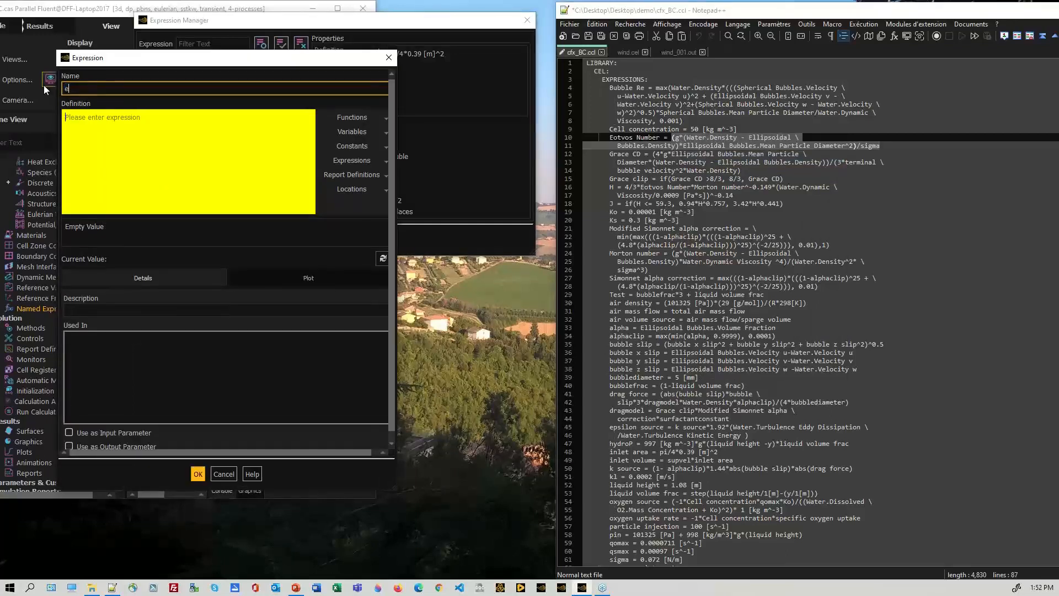
pyautogui.write('otvos')
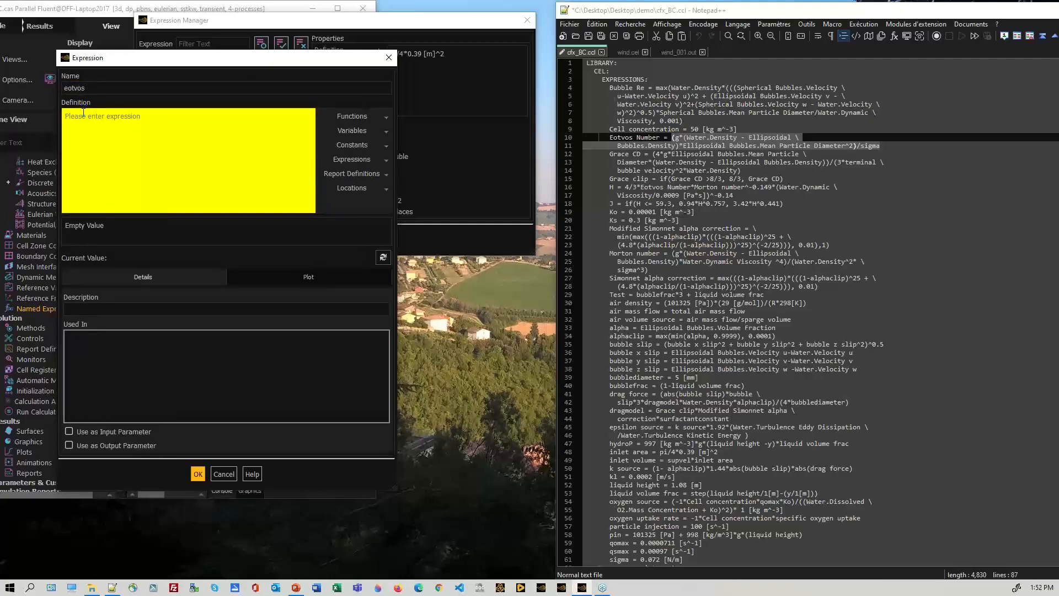
pyautogui.write('(g*(Water.Density - Ellipsoidal Bubbles.Density)*Ellipsoidal Bubbles.Mean Particle Diameter^2)/sigma')
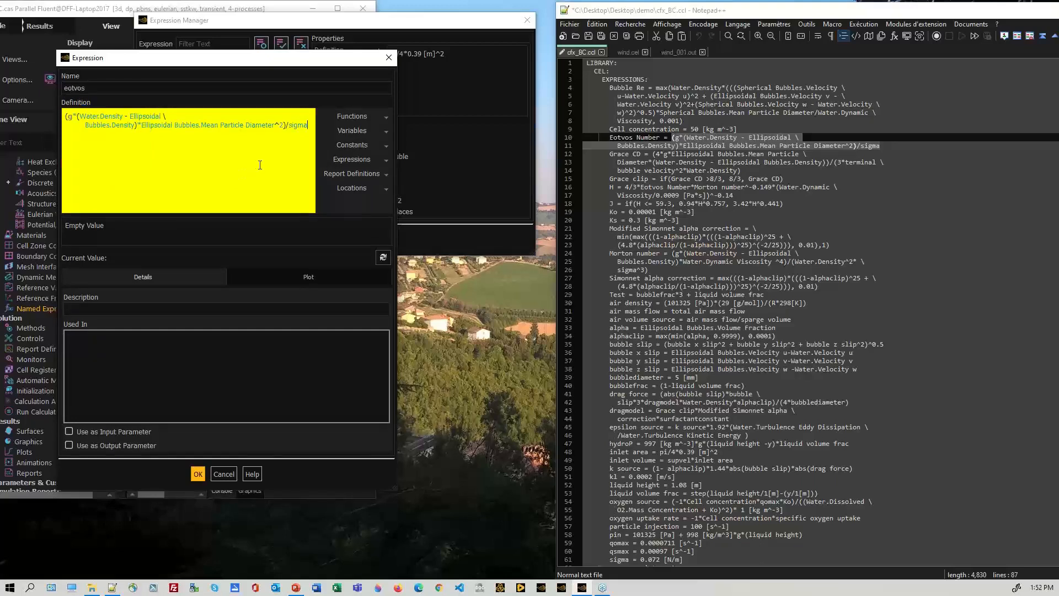
pyautogui.press('enter')
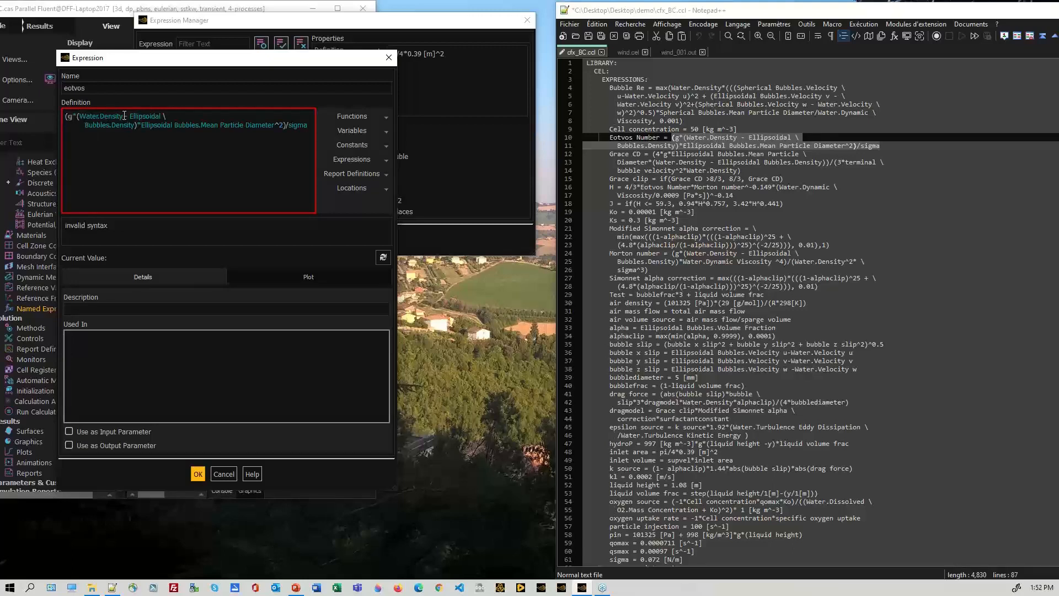
# - Replace eotvos's CFX density and diameter terms with Fluent phase variables and save it
pyautogui.doubleClick(100, 115)
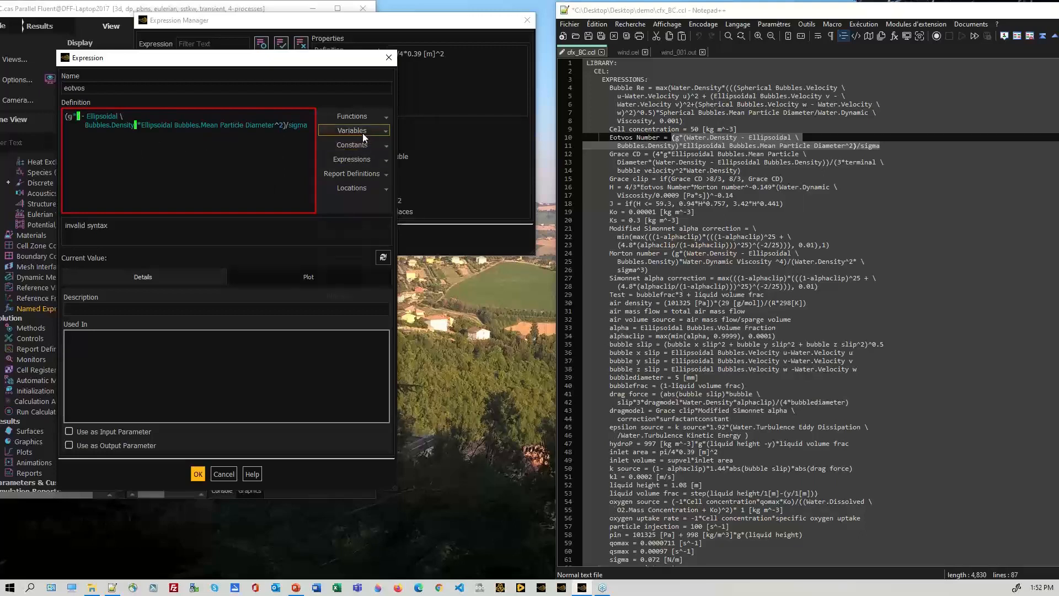
pyautogui.click(352, 130)
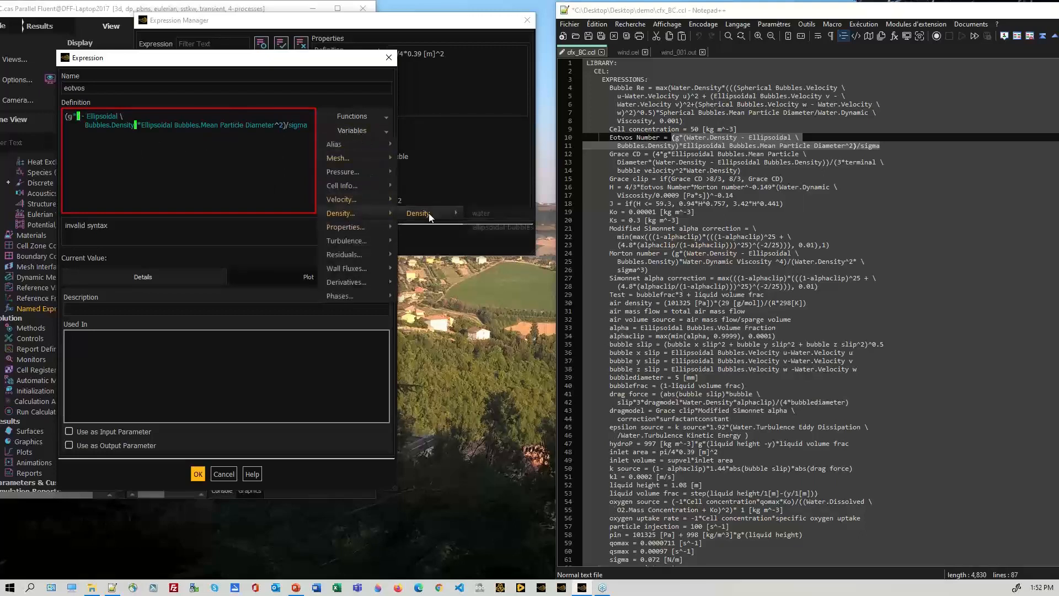
pyautogui.click(481, 213)
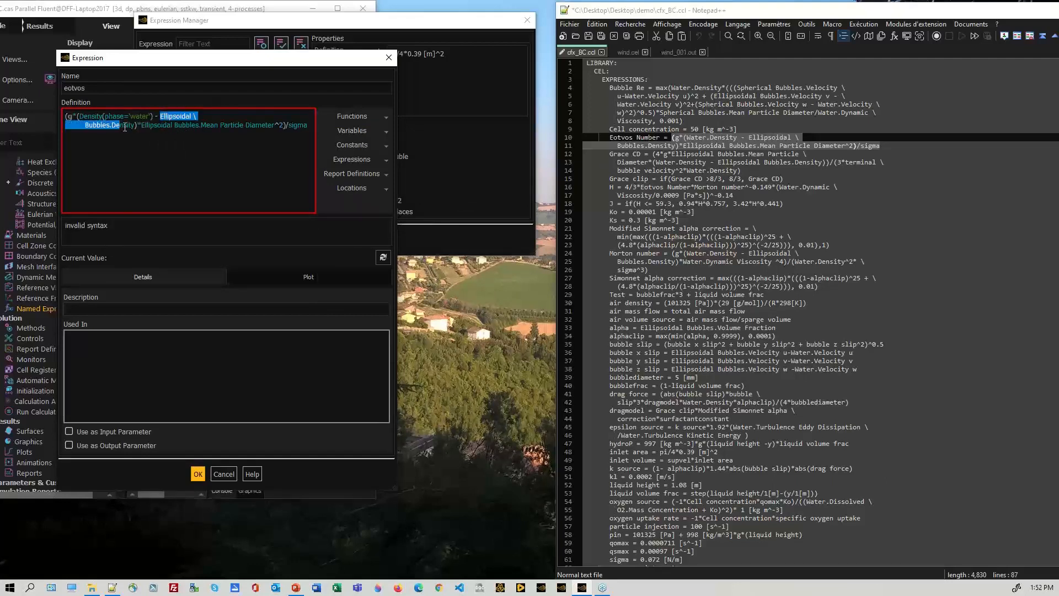
pyautogui.click(118, 152)
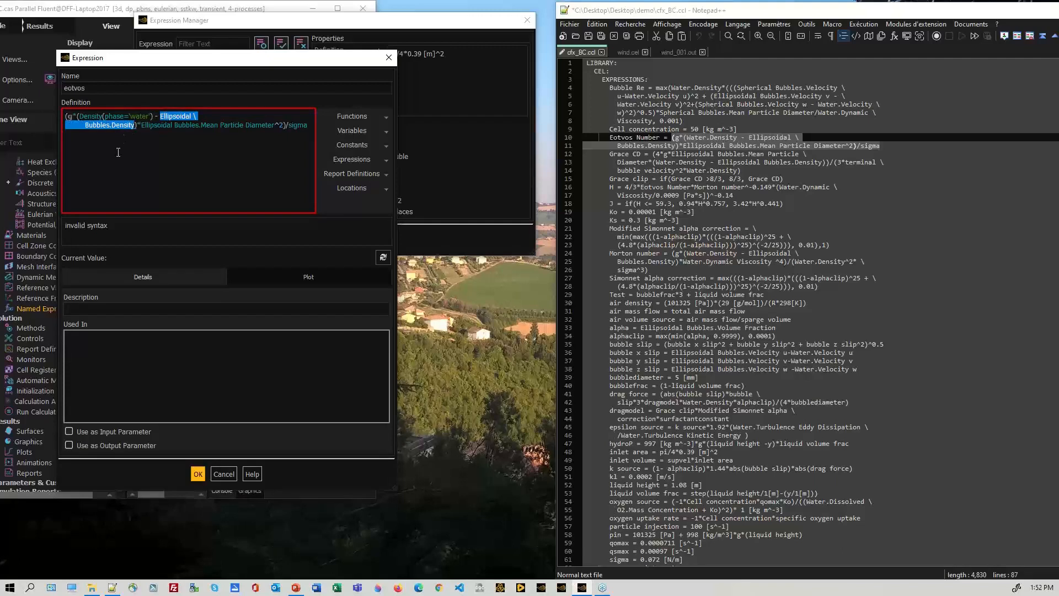
pyautogui.moveTo(232, 238)
pyautogui.write("Density(phase='ellipsoidal-bubbles'))*")
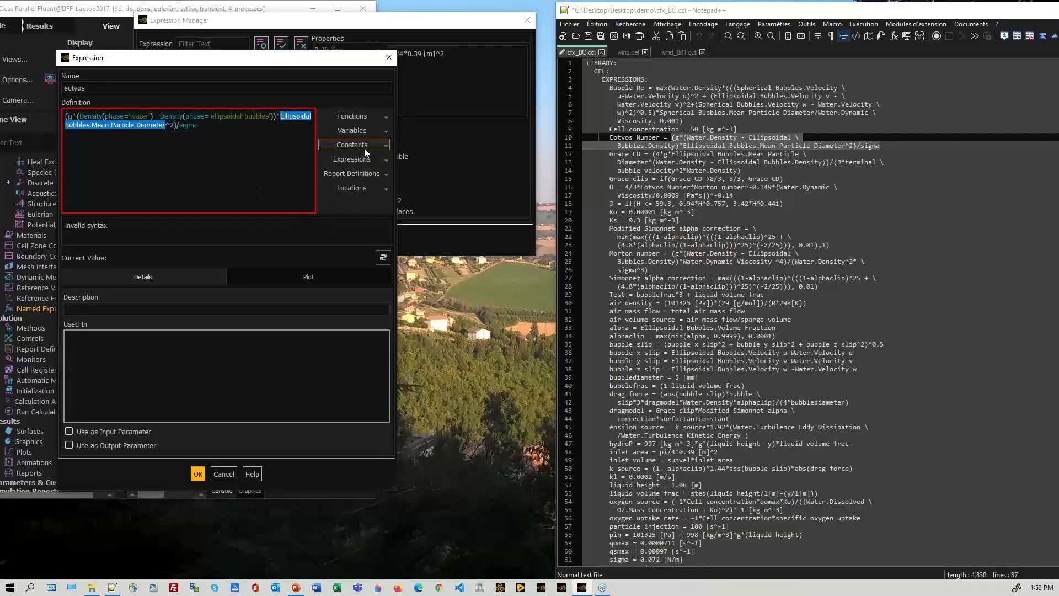
pyautogui.click(352, 130)
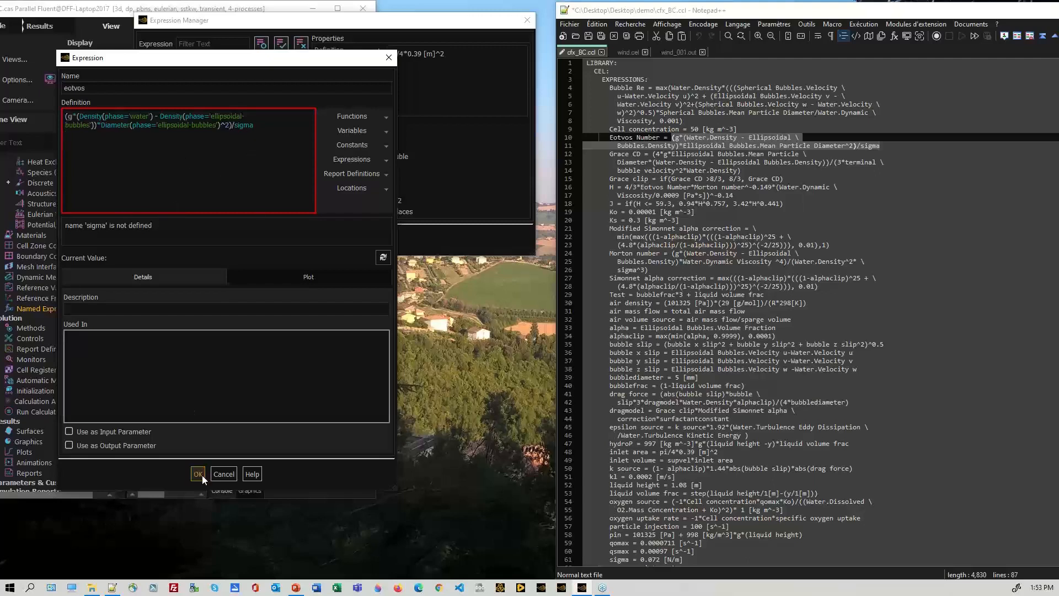
pyautogui.click(198, 473)
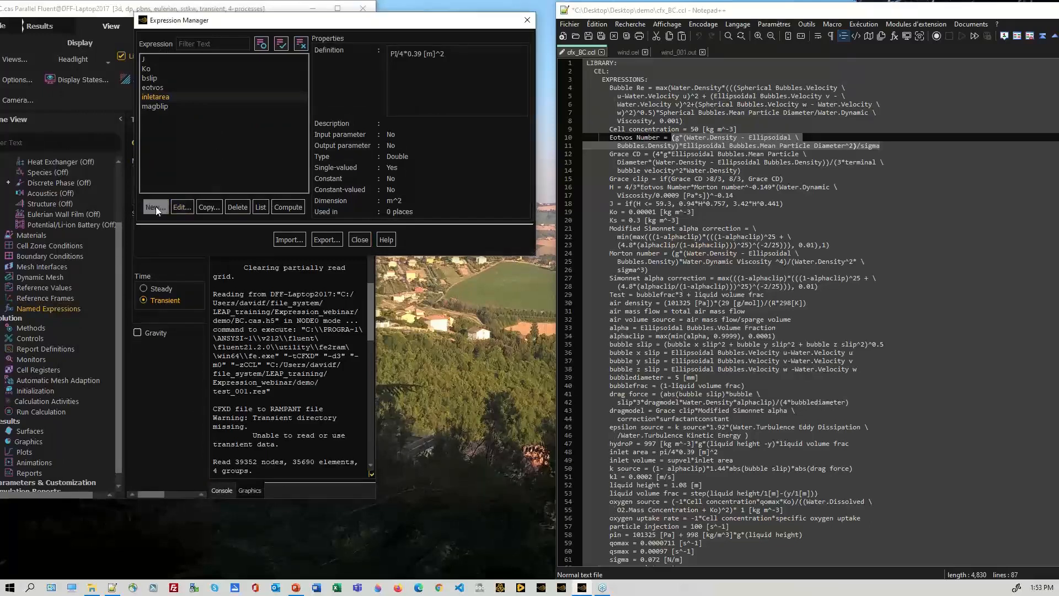
# - Create named expression sigma defined as 0.072 [N/m], copied from the CCL file
pyautogui.click(154, 207)
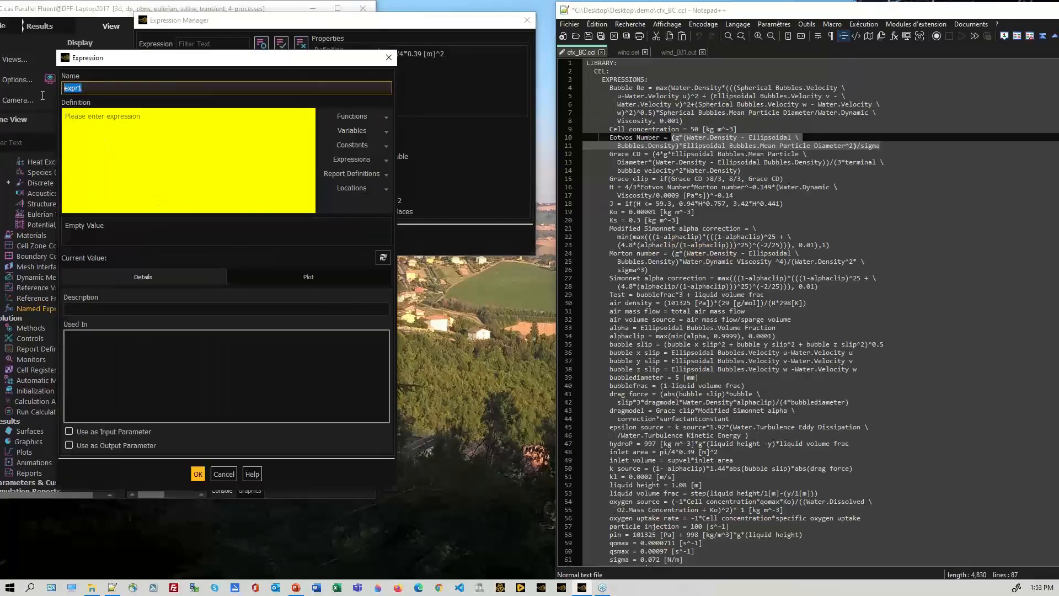
pyautogui.write('sigma')
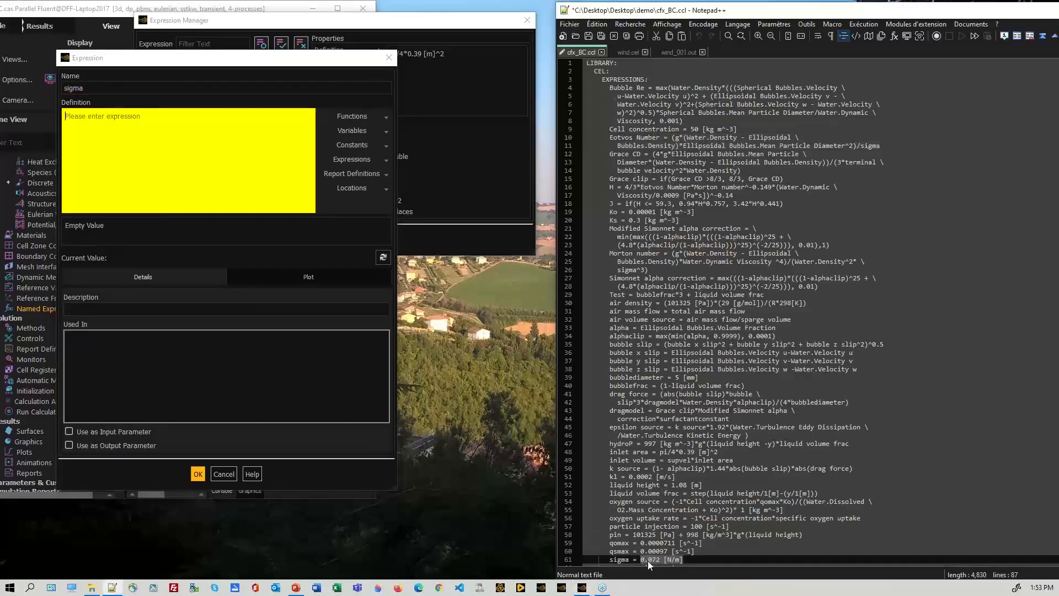
pyautogui.rightClick(648, 561)
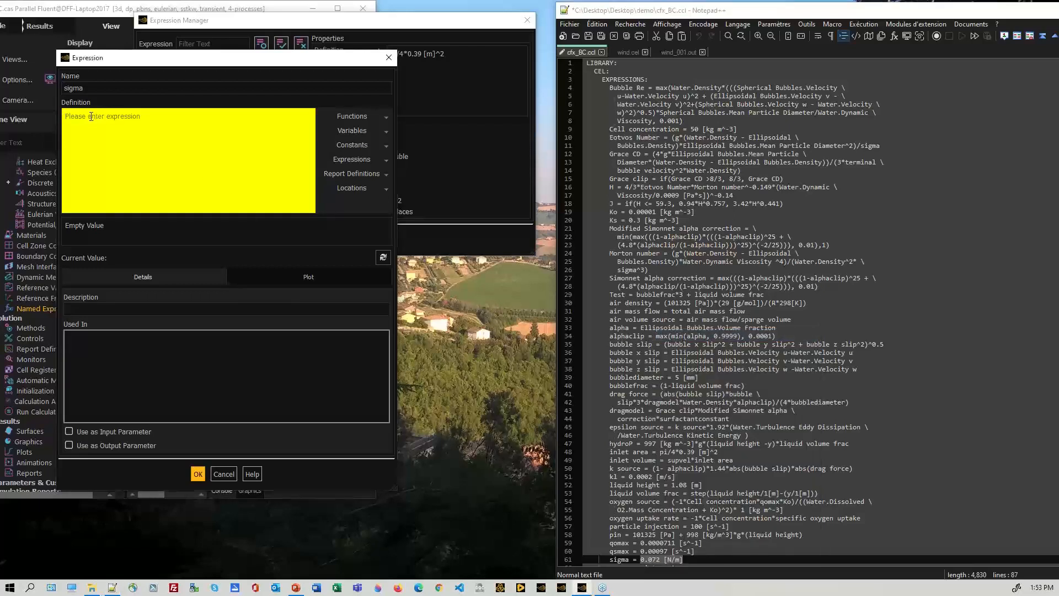
pyautogui.write('0.072 [N/m]')
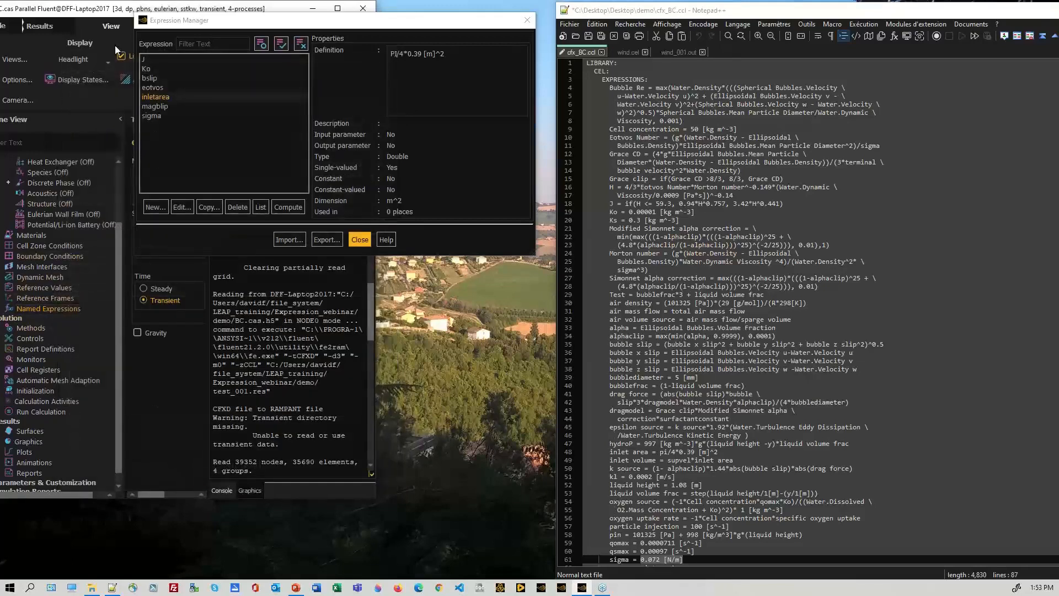
pyautogui.click(358, 239)
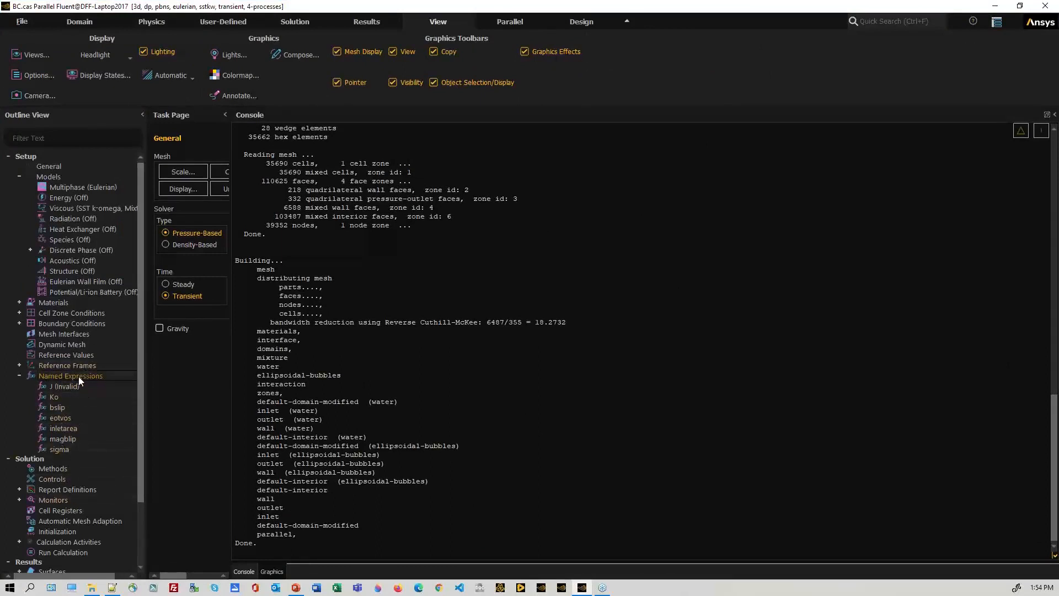
# - Export all named expressions from the Outline View to the file aaa.tsv
pyautogui.rightClick(71, 376)
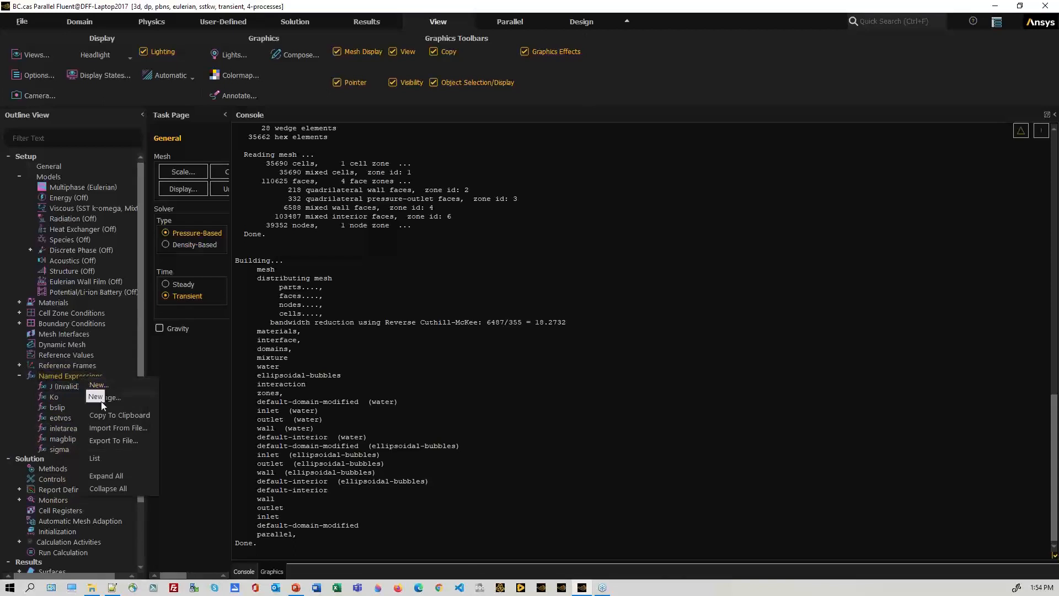
pyautogui.click(118, 427)
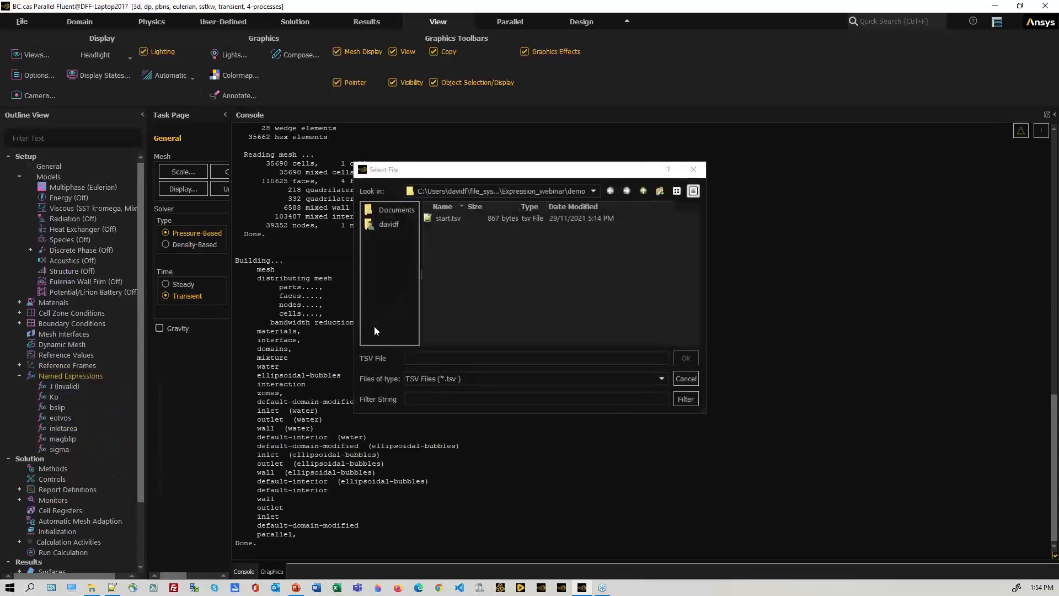
pyautogui.write('a')
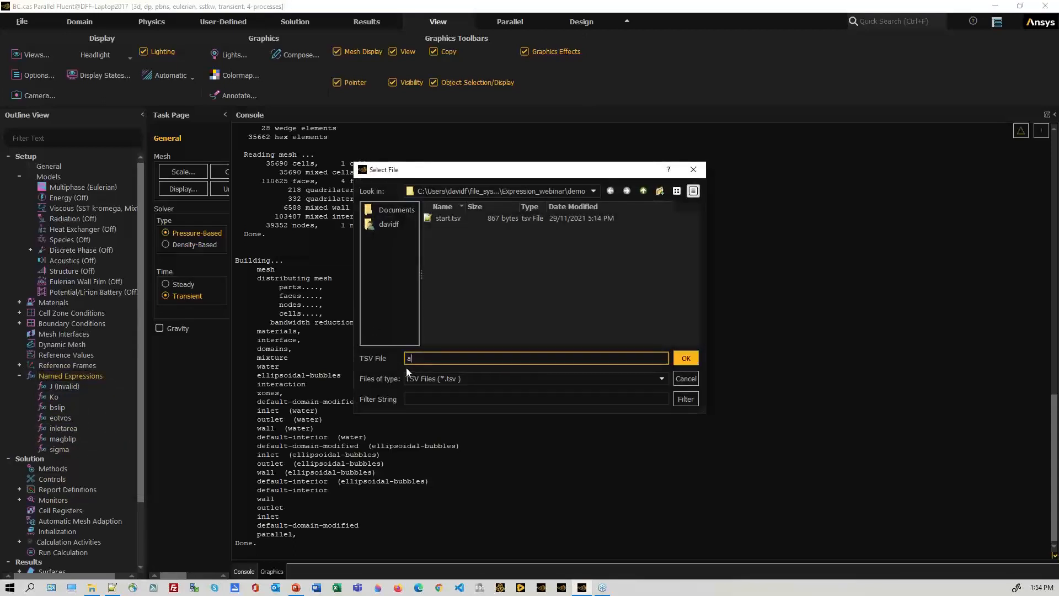
pyautogui.click(684, 379)
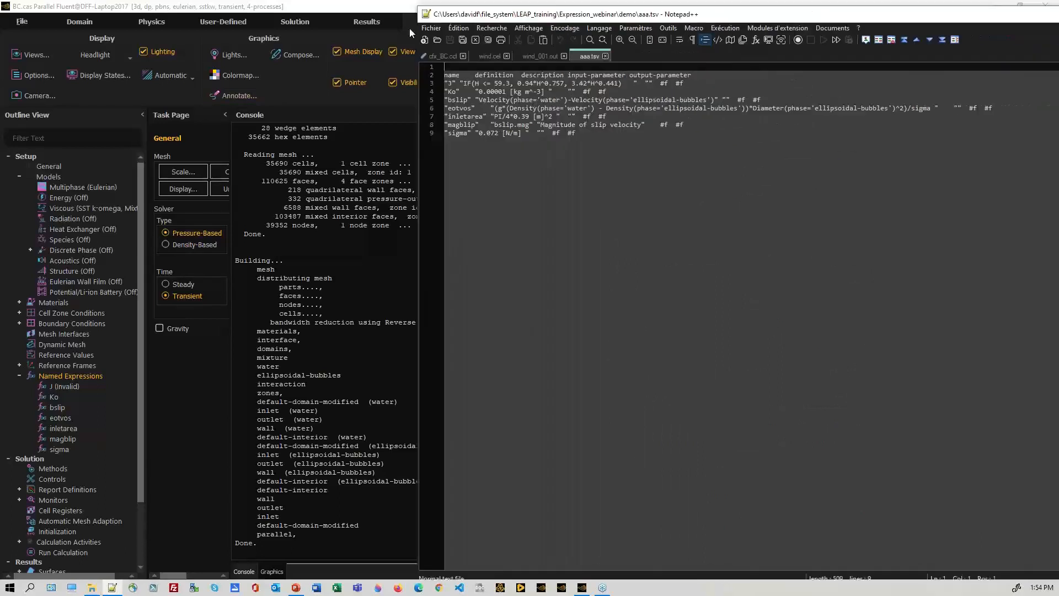
# - Close the Notepad++ view of aaa.tsv to return to Fluent
pyautogui.click(887, 13)
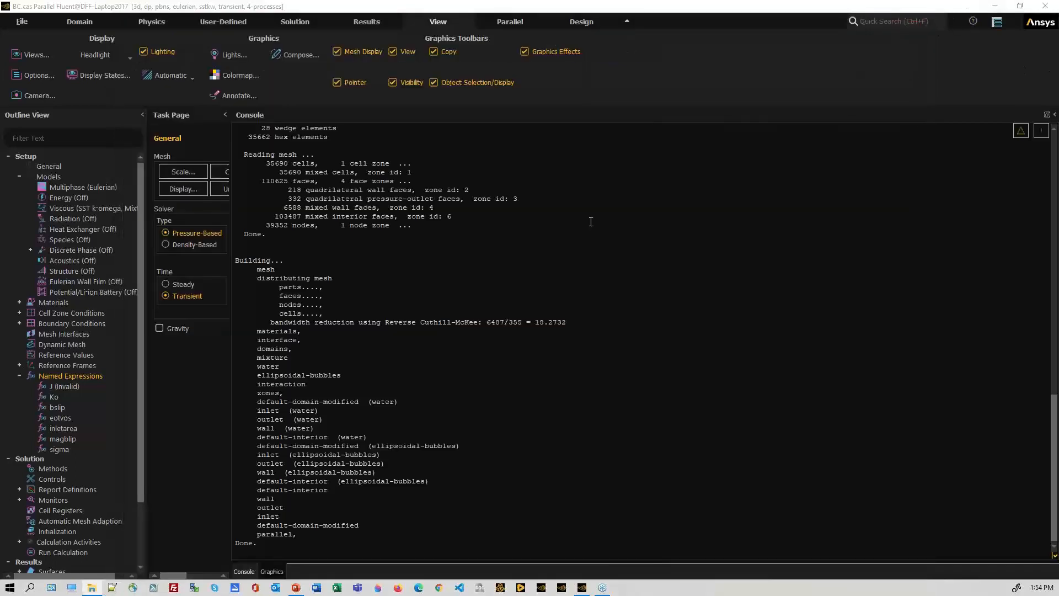
# - Create plane-4 as a YZ plane at x = 0 through the column mesh
pyautogui.scroll(-3)
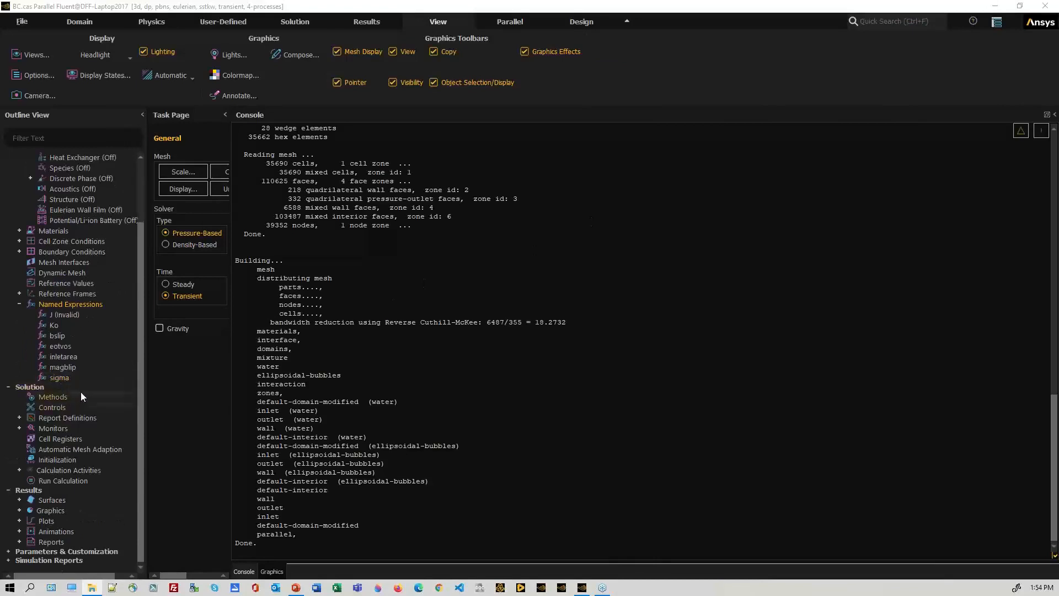
pyautogui.moveTo(166, 417)
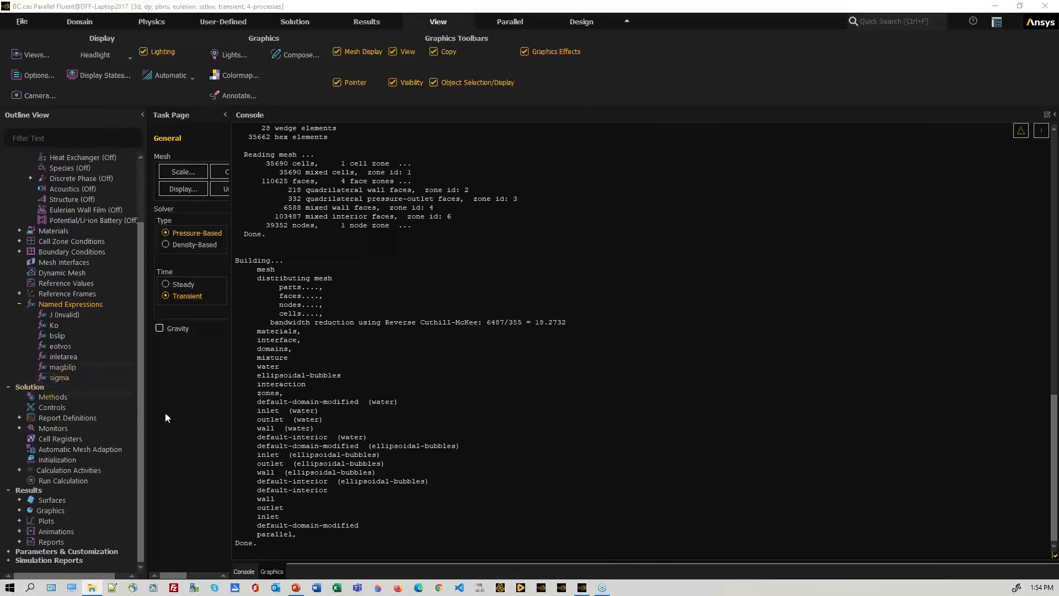
pyautogui.click(272, 572)
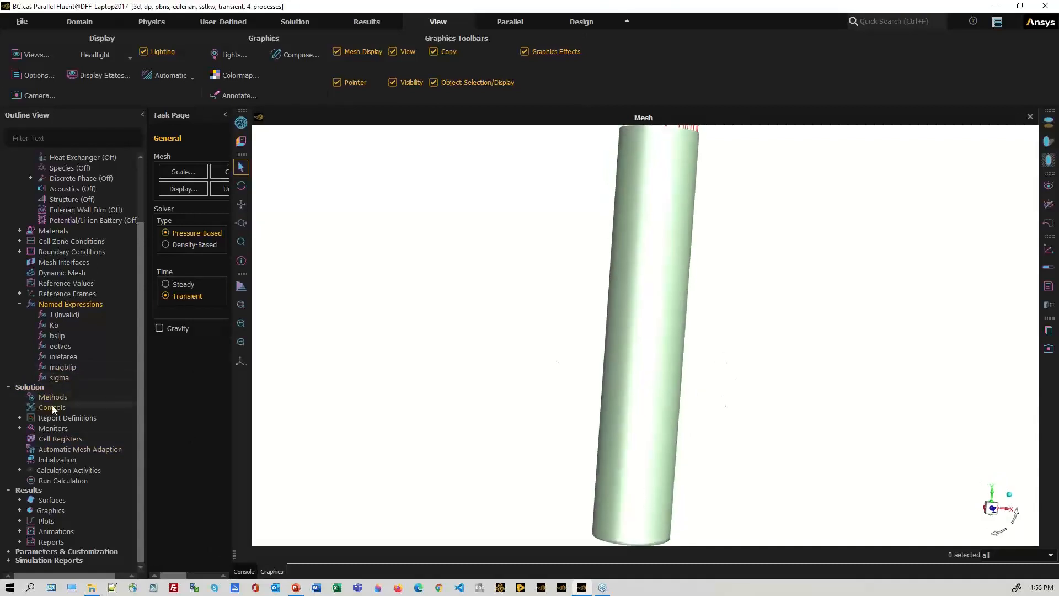
pyautogui.rightClick(51, 500)
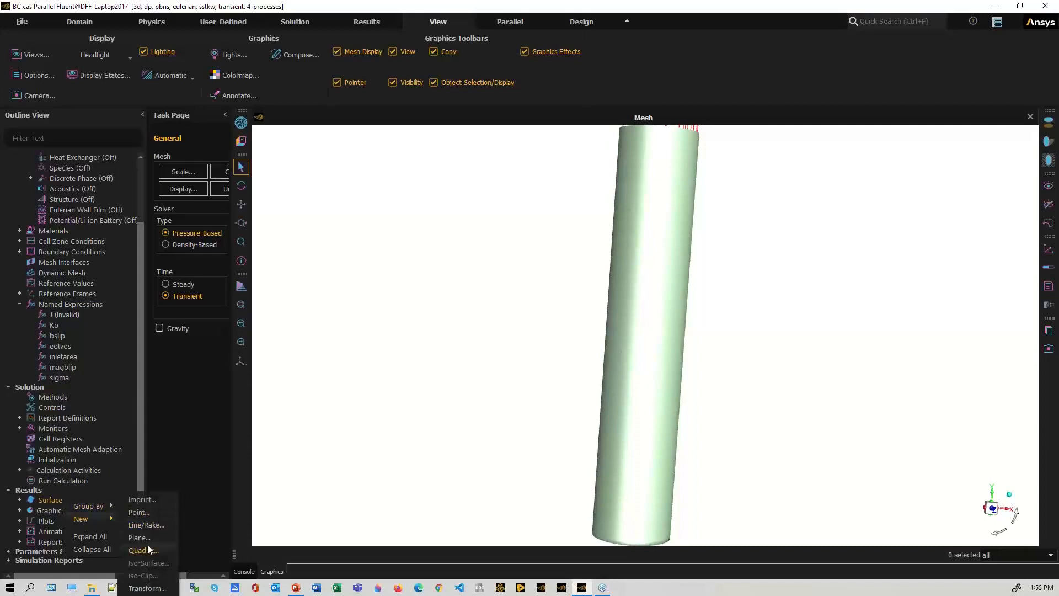
pyautogui.click(139, 537)
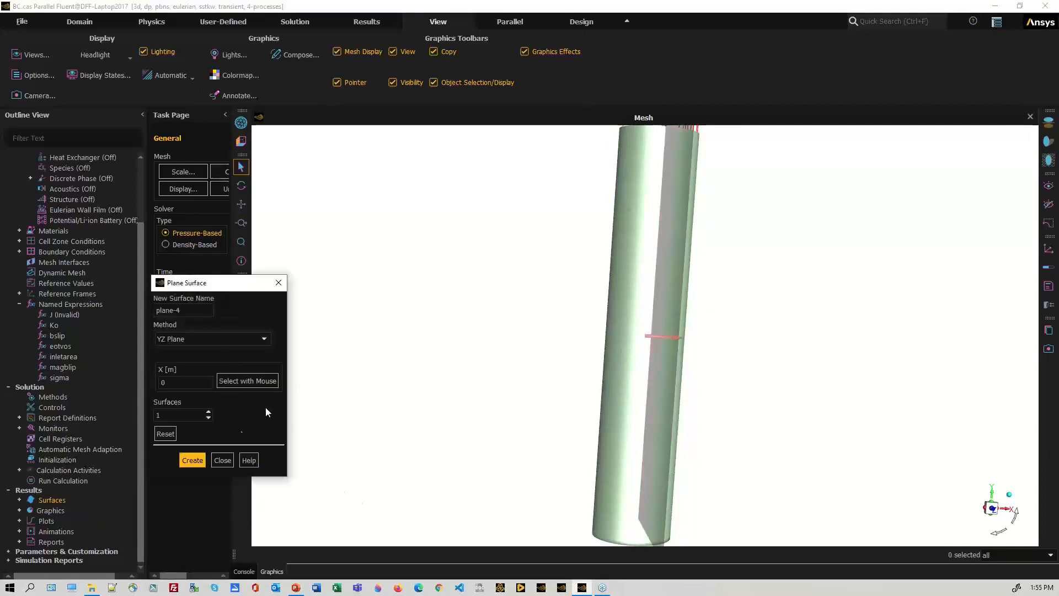
pyautogui.click(192, 460)
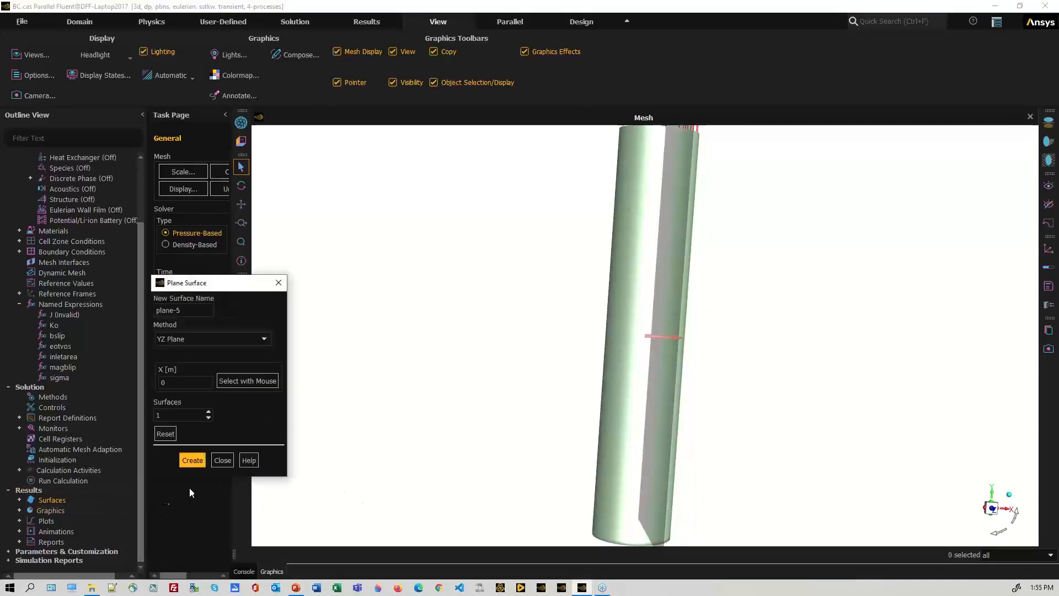
pyautogui.click(222, 460)
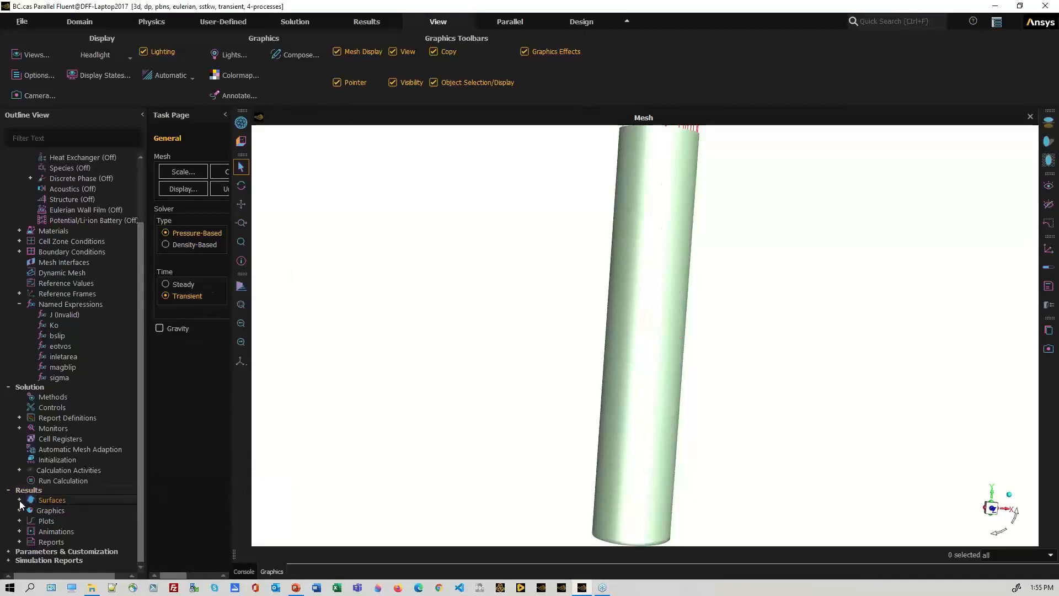
# - Expand Graphics > Contours in the outline to start a new contour plot
pyautogui.click(20, 510)
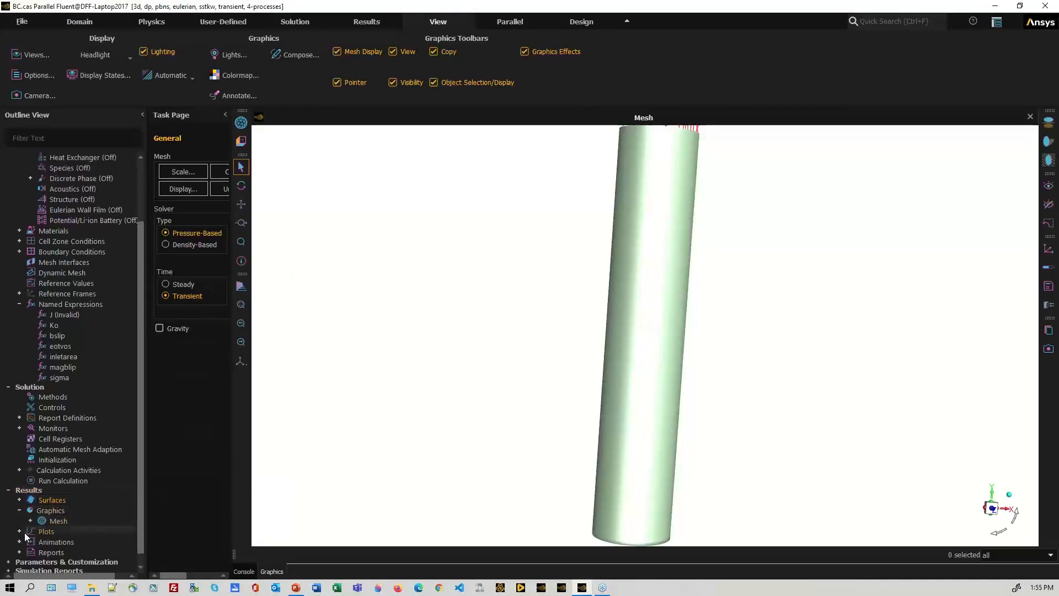
pyautogui.scroll(-3)
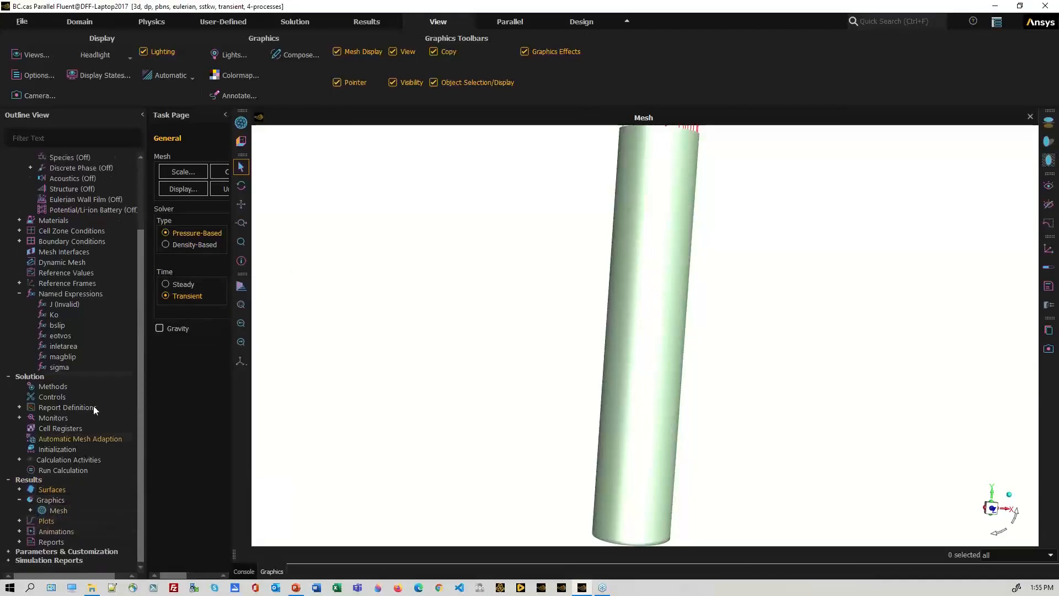
pyautogui.click(60, 429)
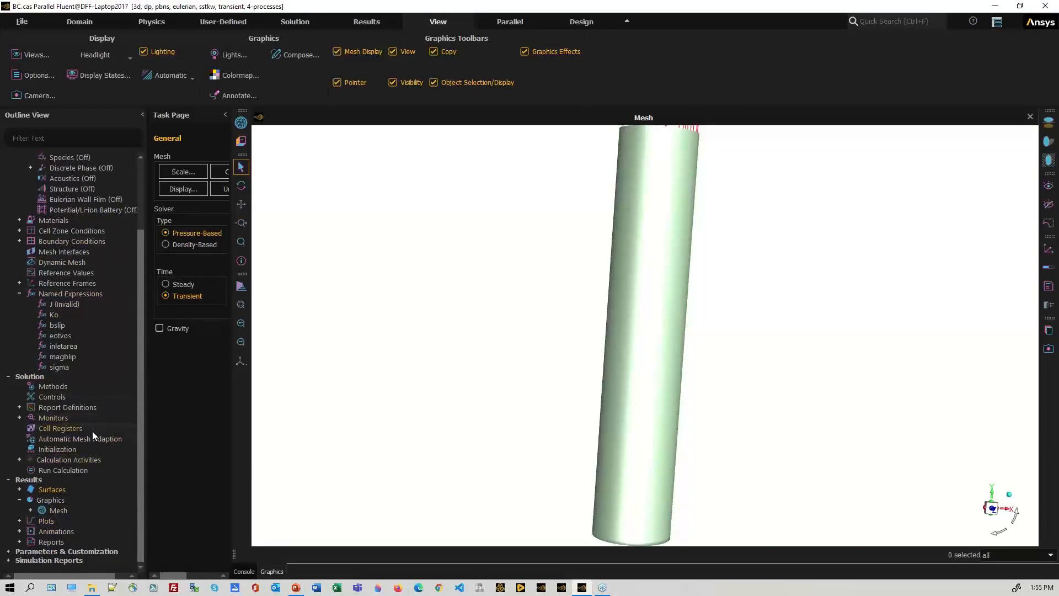
pyautogui.click(57, 449)
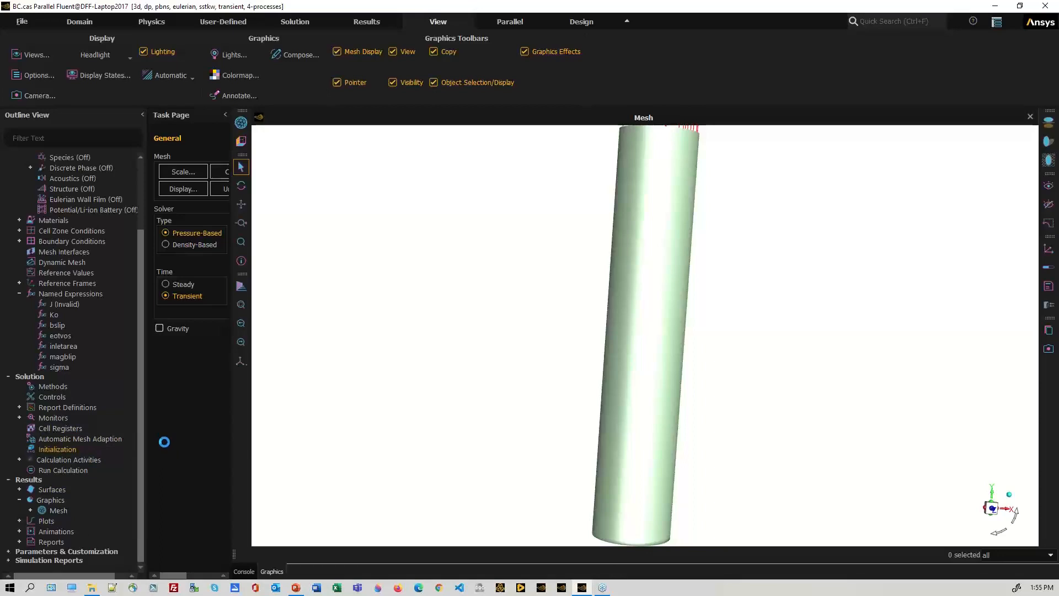
pyautogui.click(30, 500)
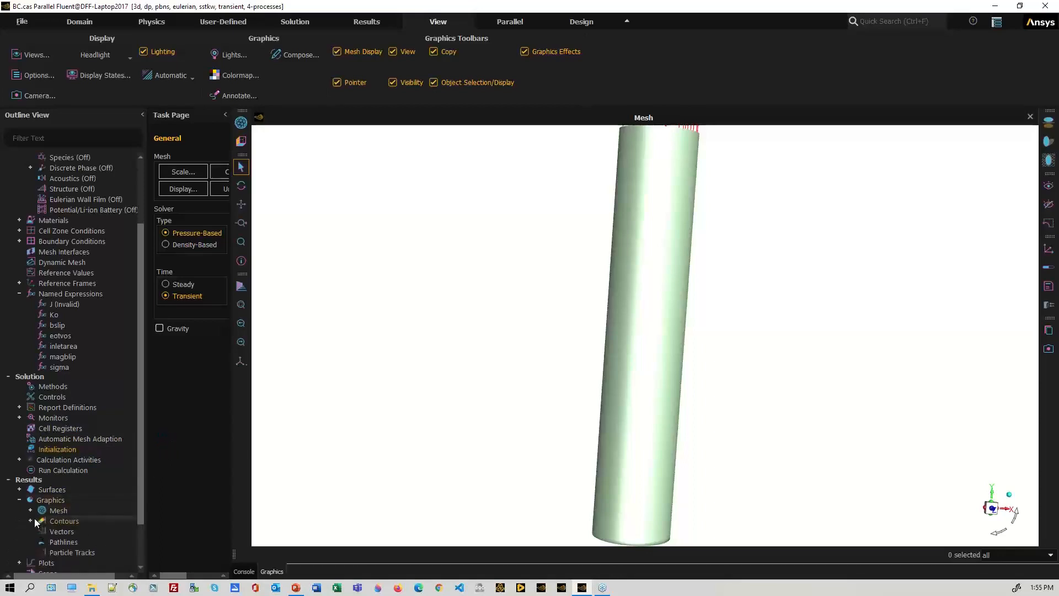
pyautogui.rightClick(64, 521)
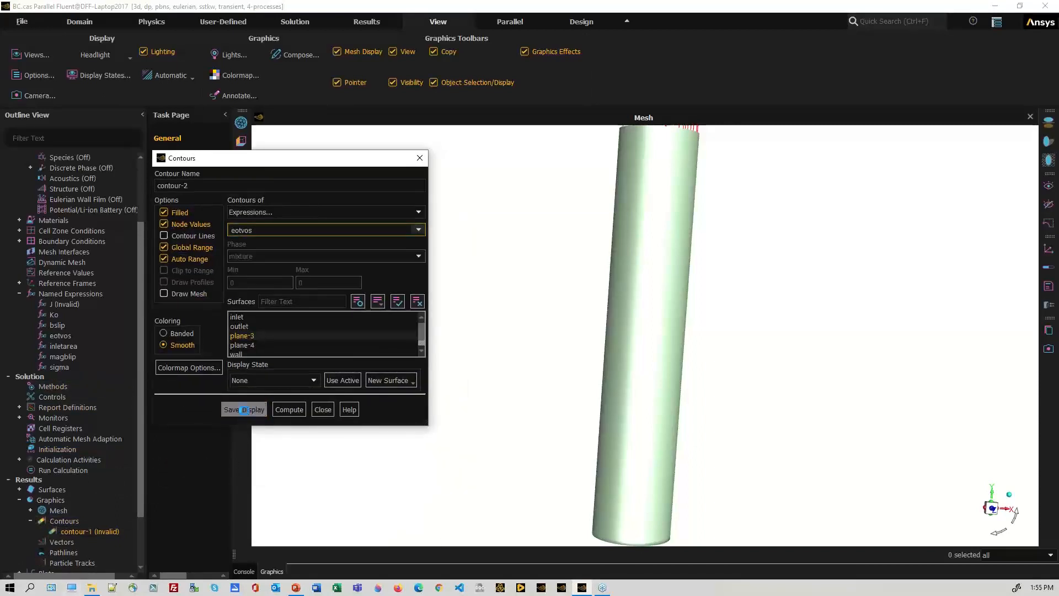
# - Display contours of the eotvos expression on plane-3
pyautogui.click(241, 409)
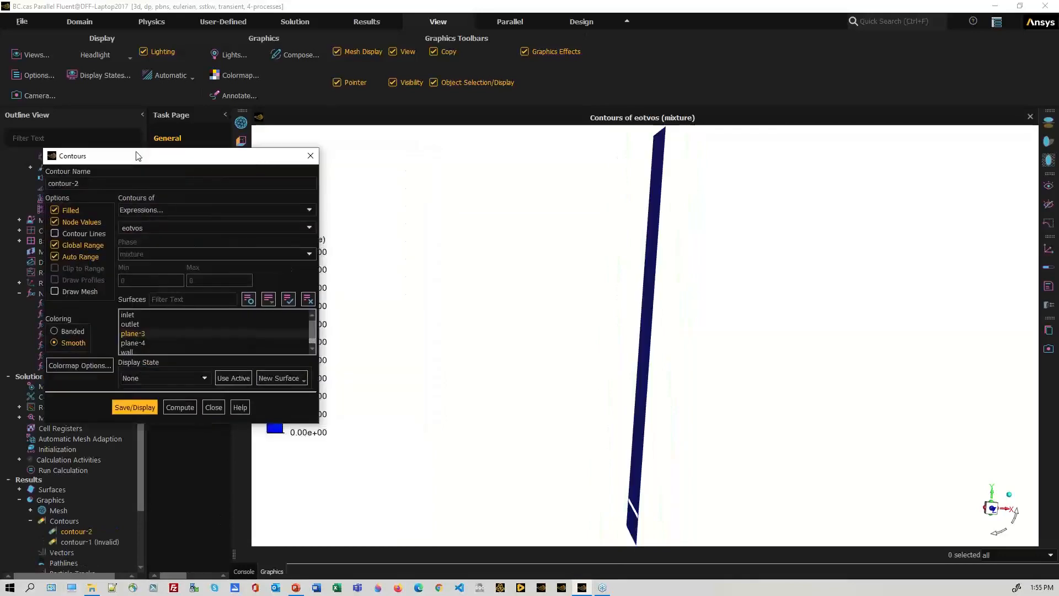
pyautogui.click(135, 407)
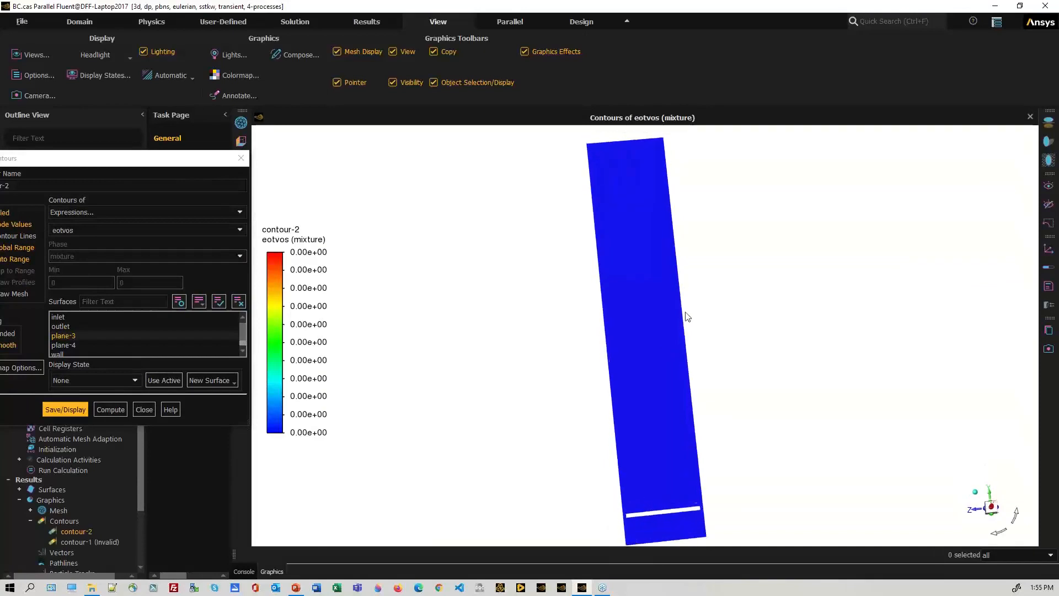
pyautogui.moveTo(688, 316); pyautogui.dragTo(648, 310)
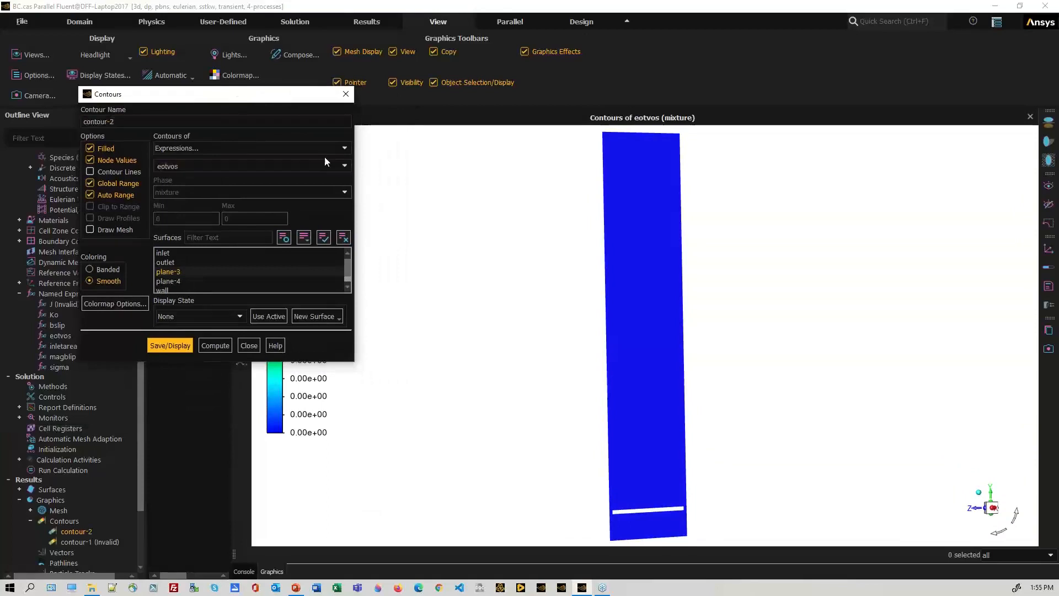
# - Switch the contour expression to bslip.mag and display it on the plane
pyautogui.click(343, 166)
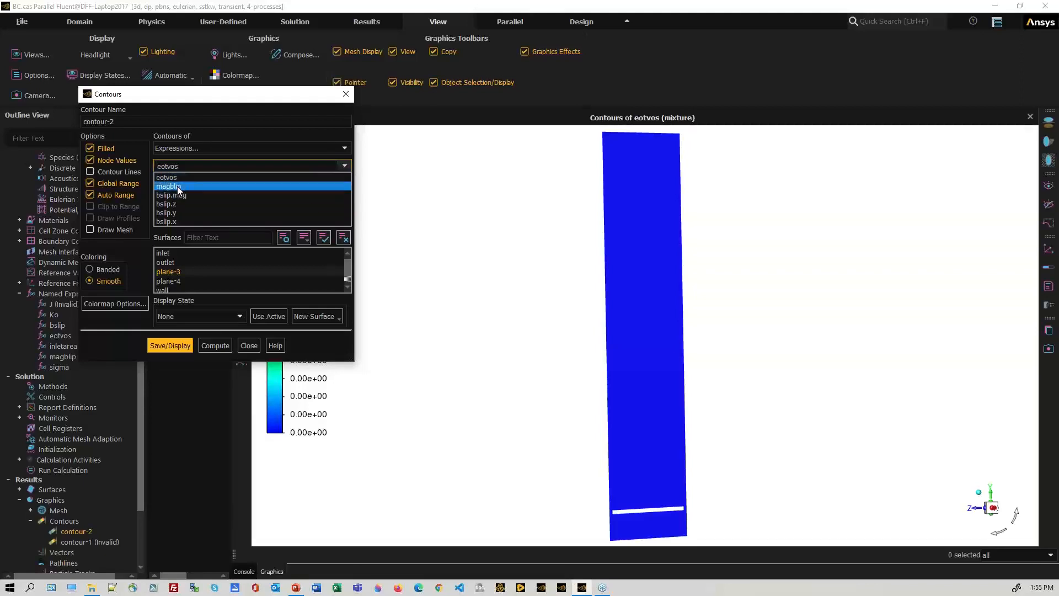
pyautogui.click(170, 186)
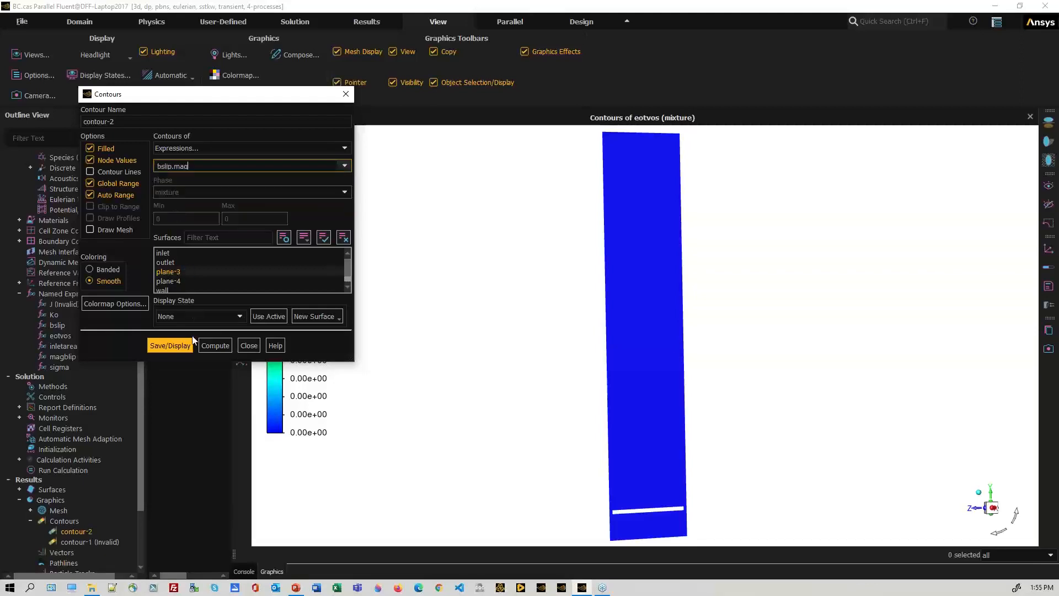
pyautogui.click(169, 345)
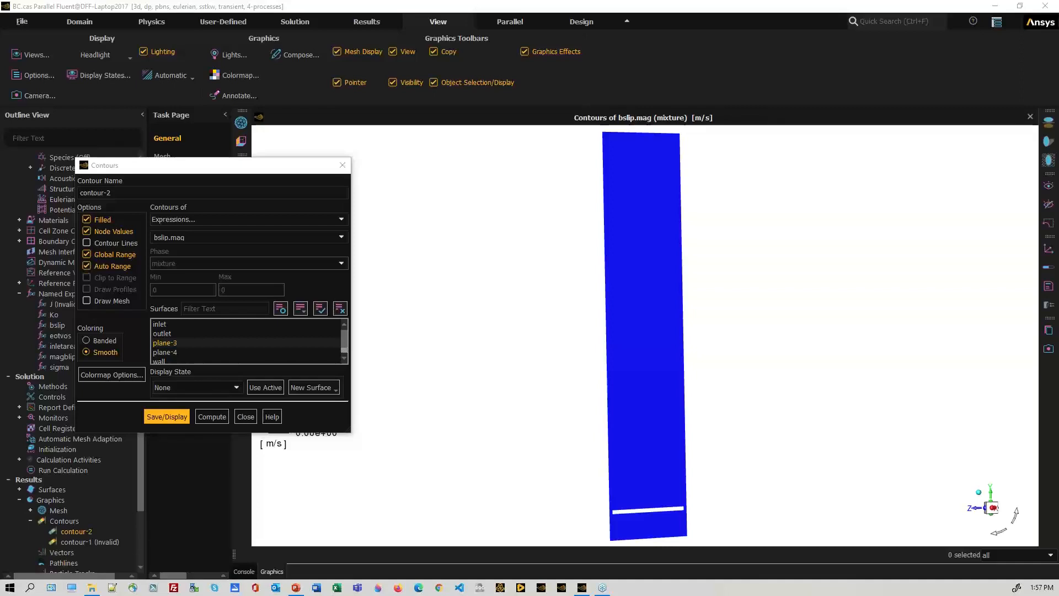
pyautogui.moveTo(12, 214)
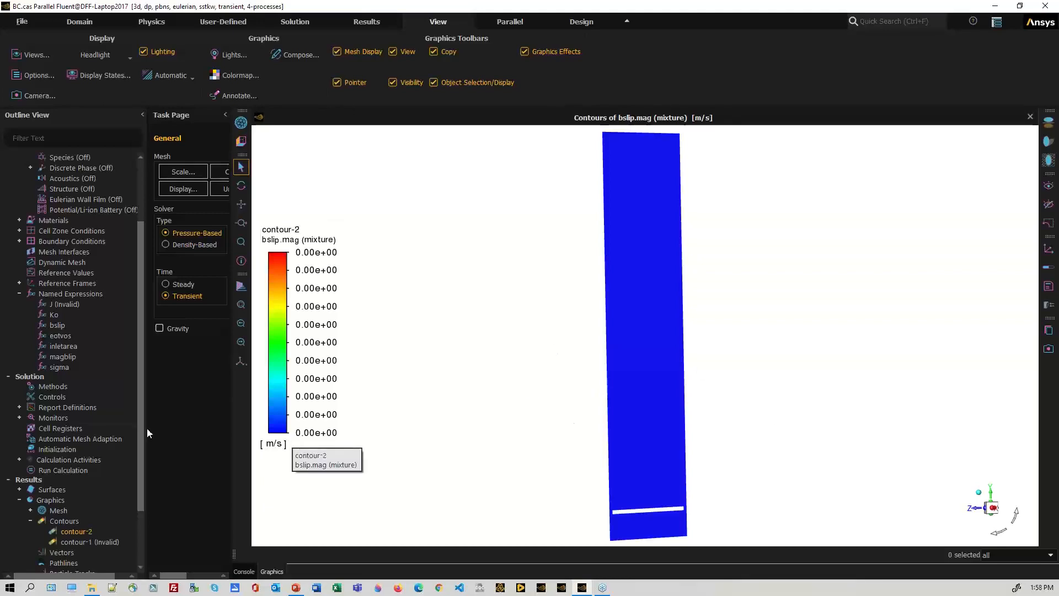
# - Scroll over the bslip.mag contour showing uniformly zero slip velocity
pyautogui.scroll(-3)
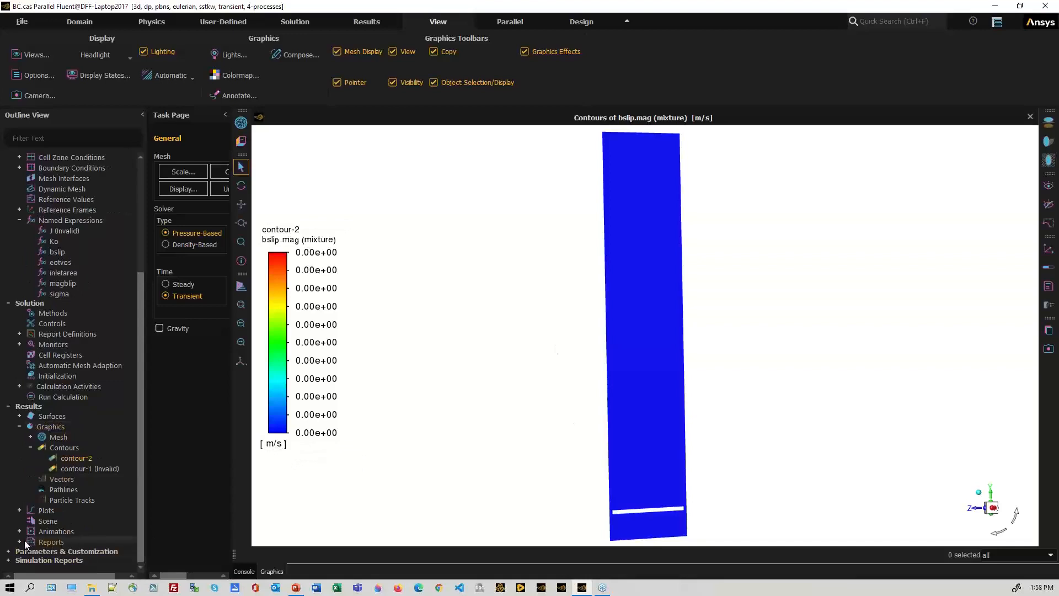
# - Open the Simulation Report Outline with header, geometry, named expressions and contours sections
pyautogui.rightClick(51, 542)
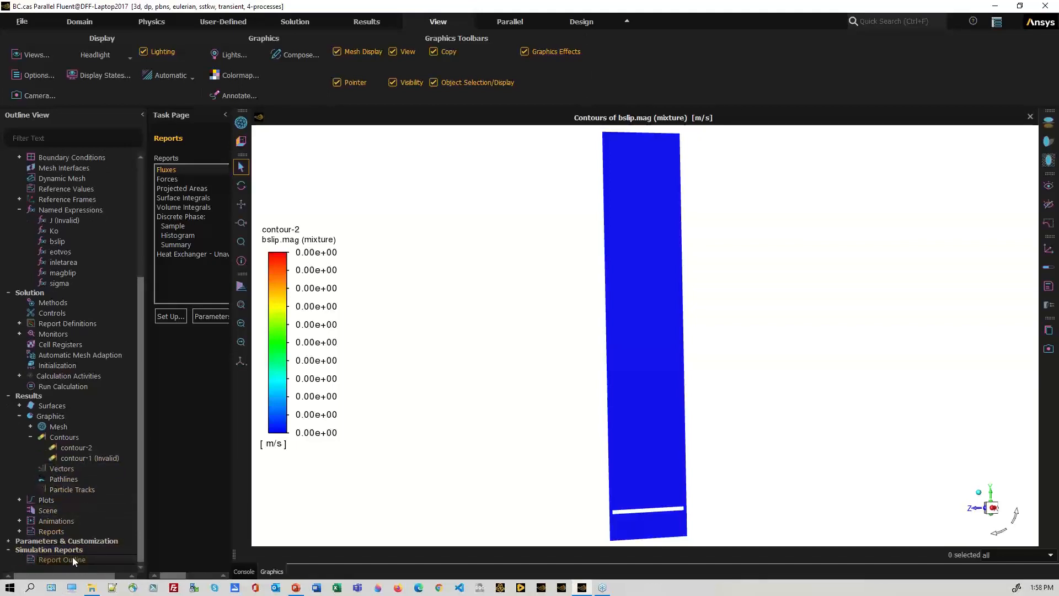
pyautogui.click(60, 560)
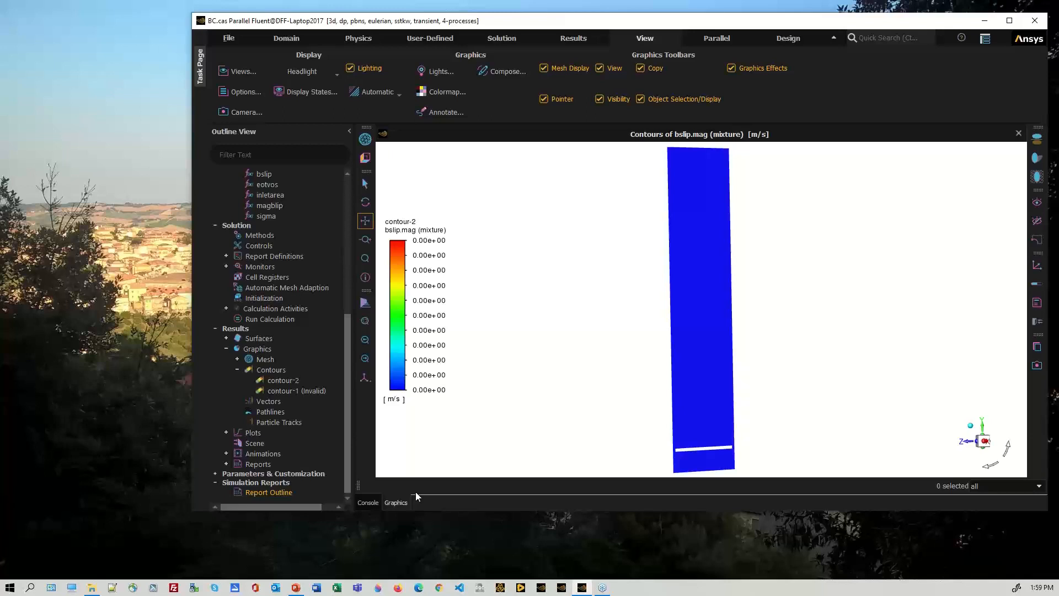
pyautogui.click(269, 492)
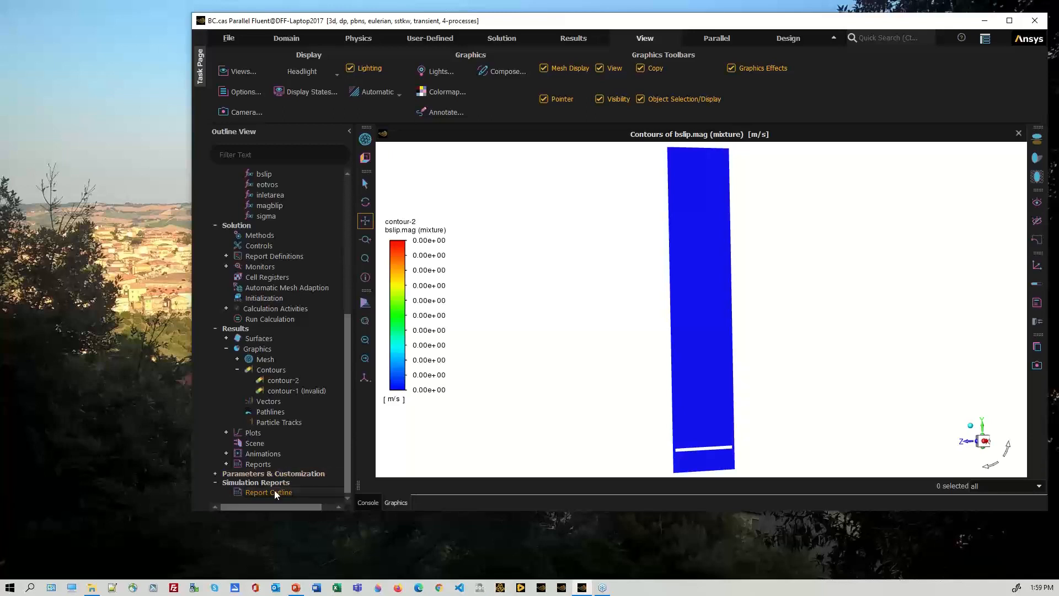
pyautogui.click(269, 492)
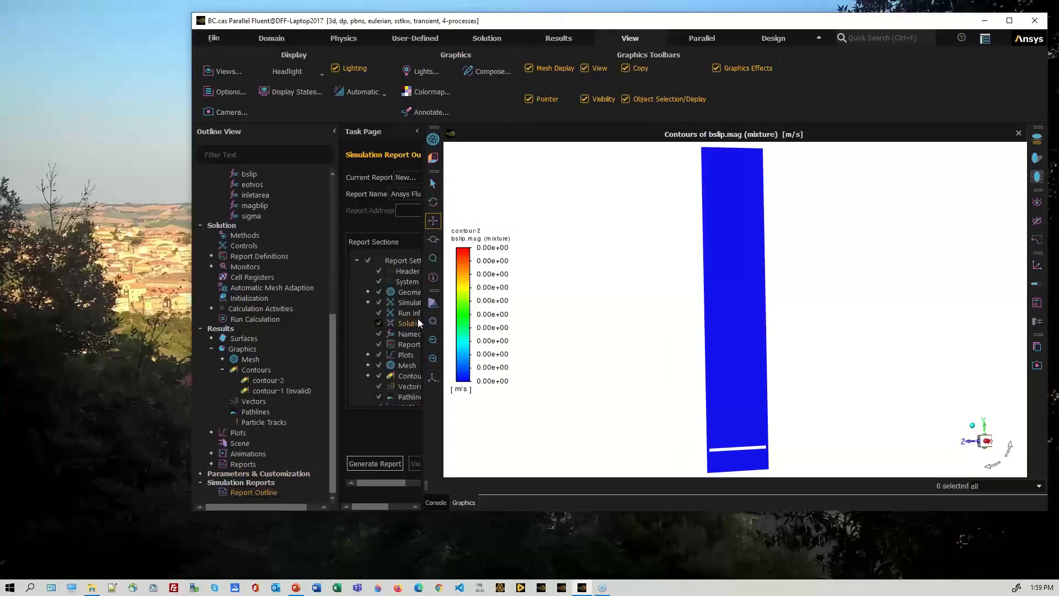